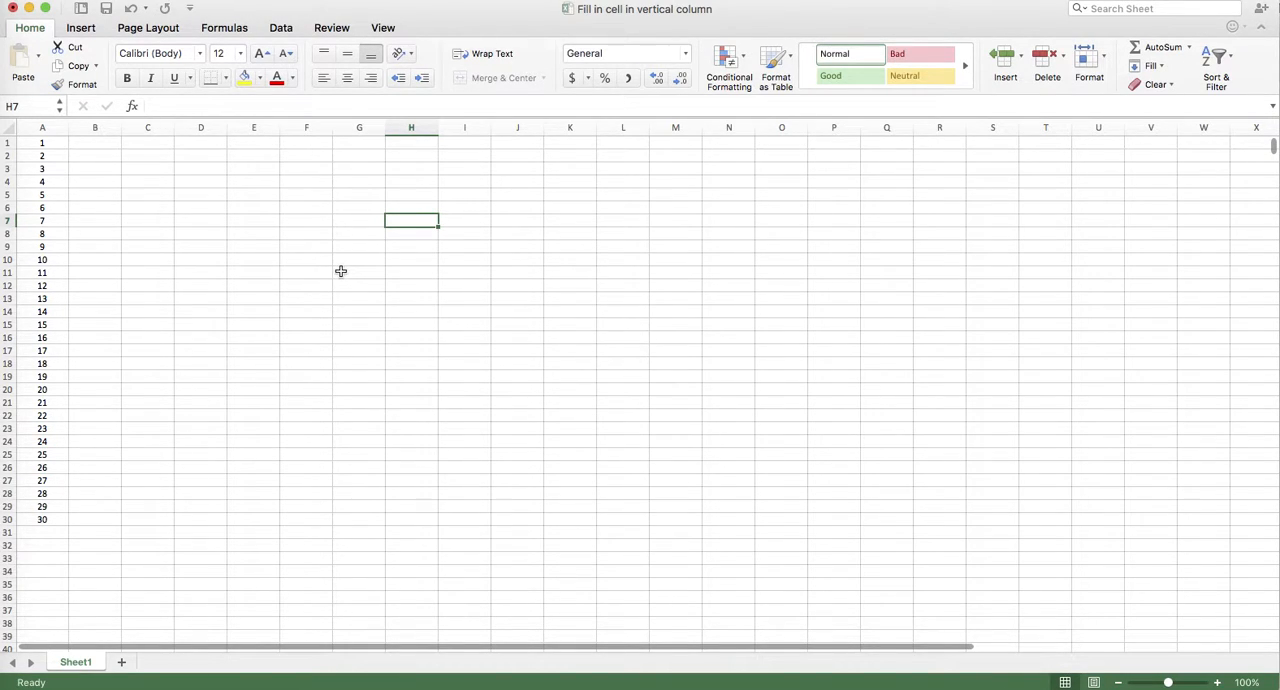
# Step: Re-enter 1, 2, 3 in A1:A3 and fill the series down column A to row 30
pyautogui.click(147, 220)
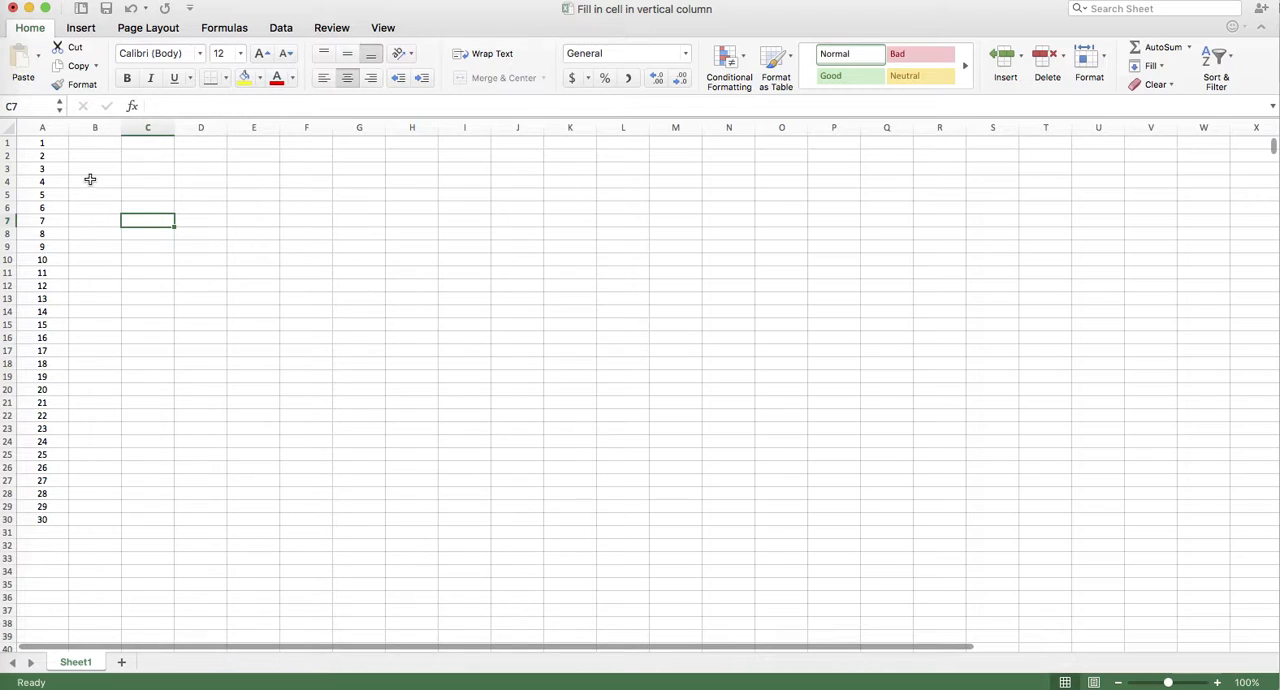
pyautogui.moveTo(76, 158)
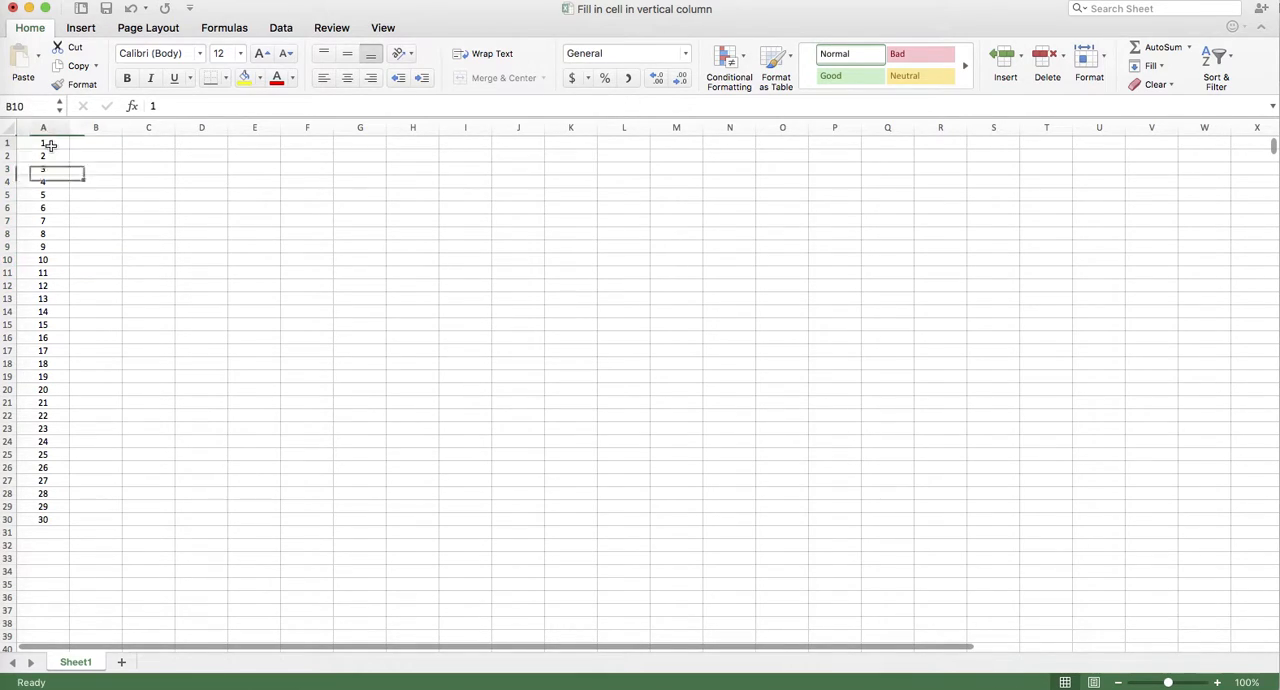
pyautogui.click(43, 142)
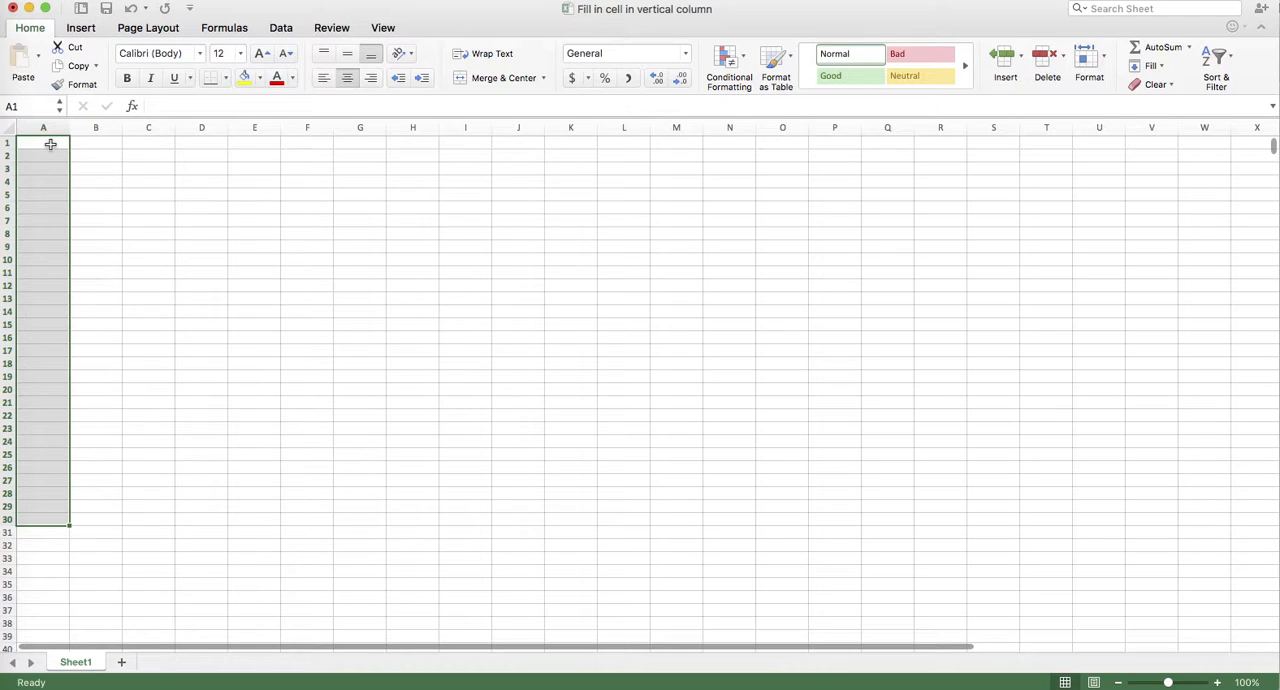
pyautogui.click(43, 142)
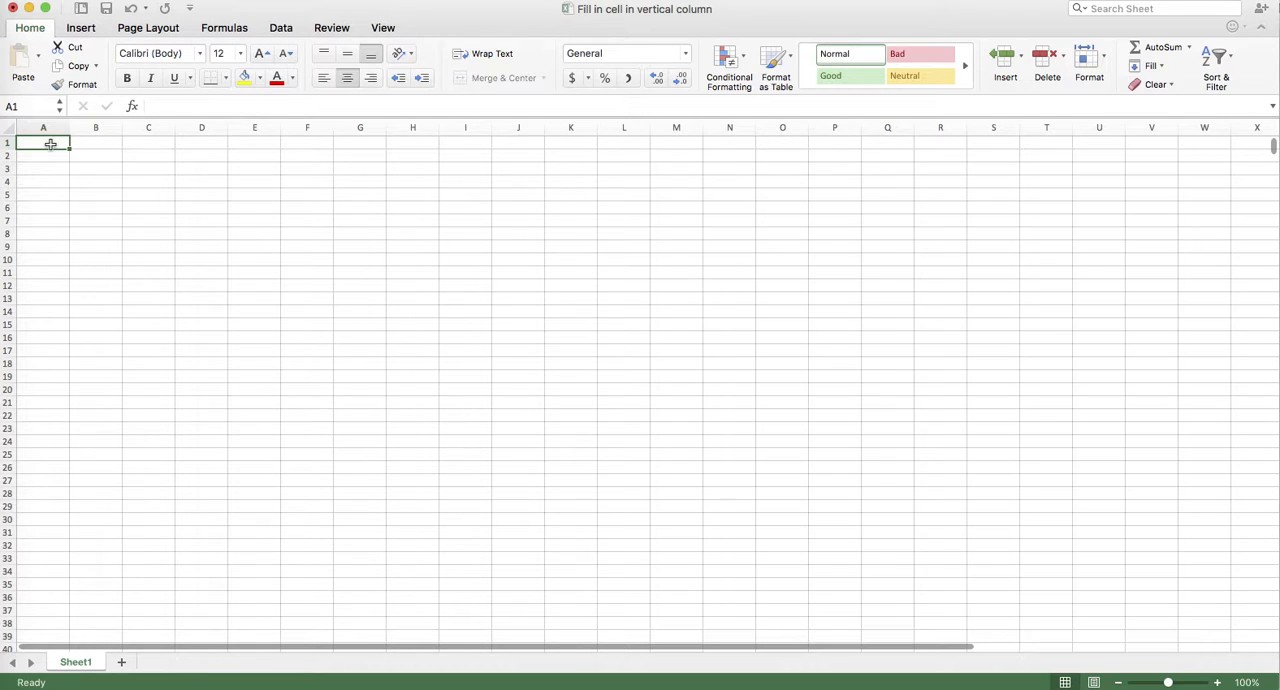
pyautogui.write('3')
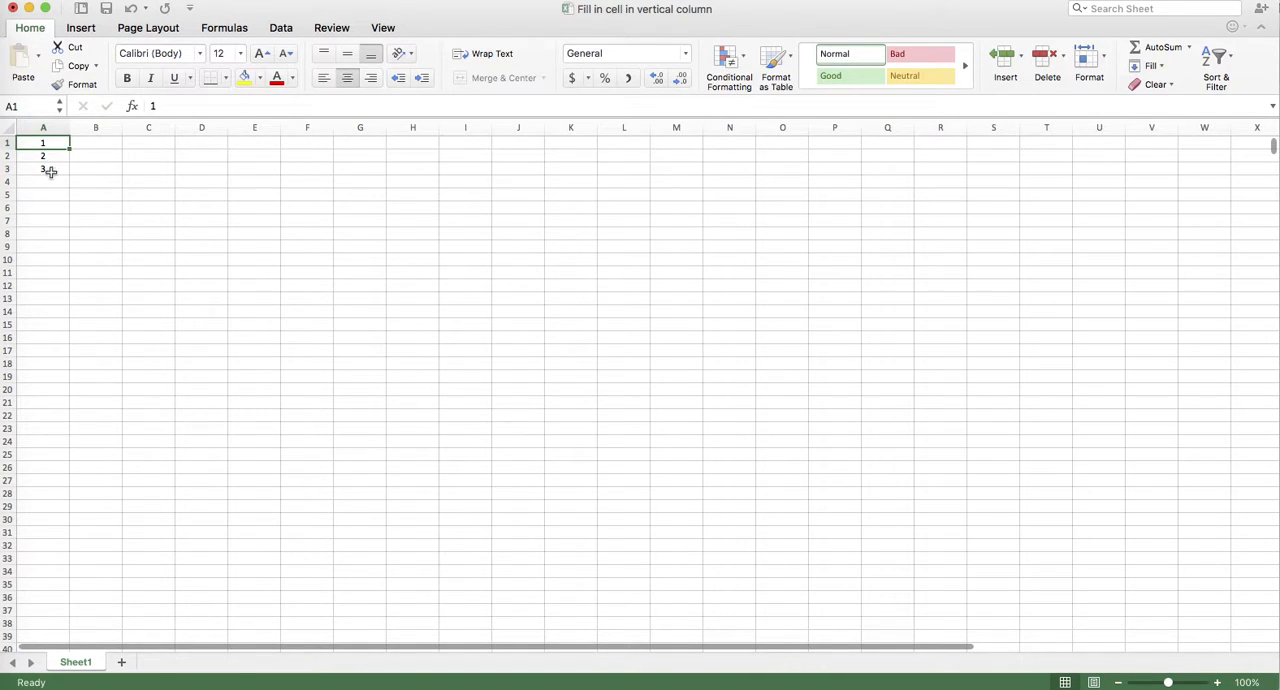
pyautogui.moveTo(42, 142); pyautogui.dragTo(42, 168)
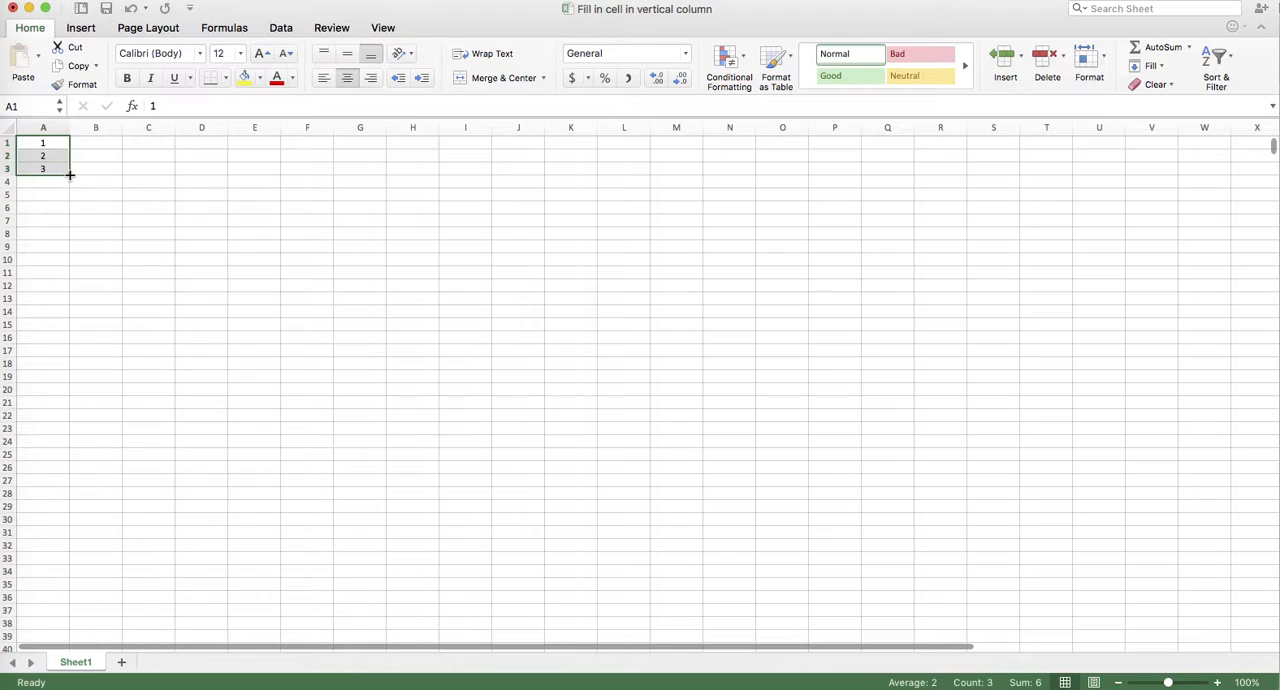
pyautogui.moveTo(70, 175); pyautogui.dragTo(75, 520)
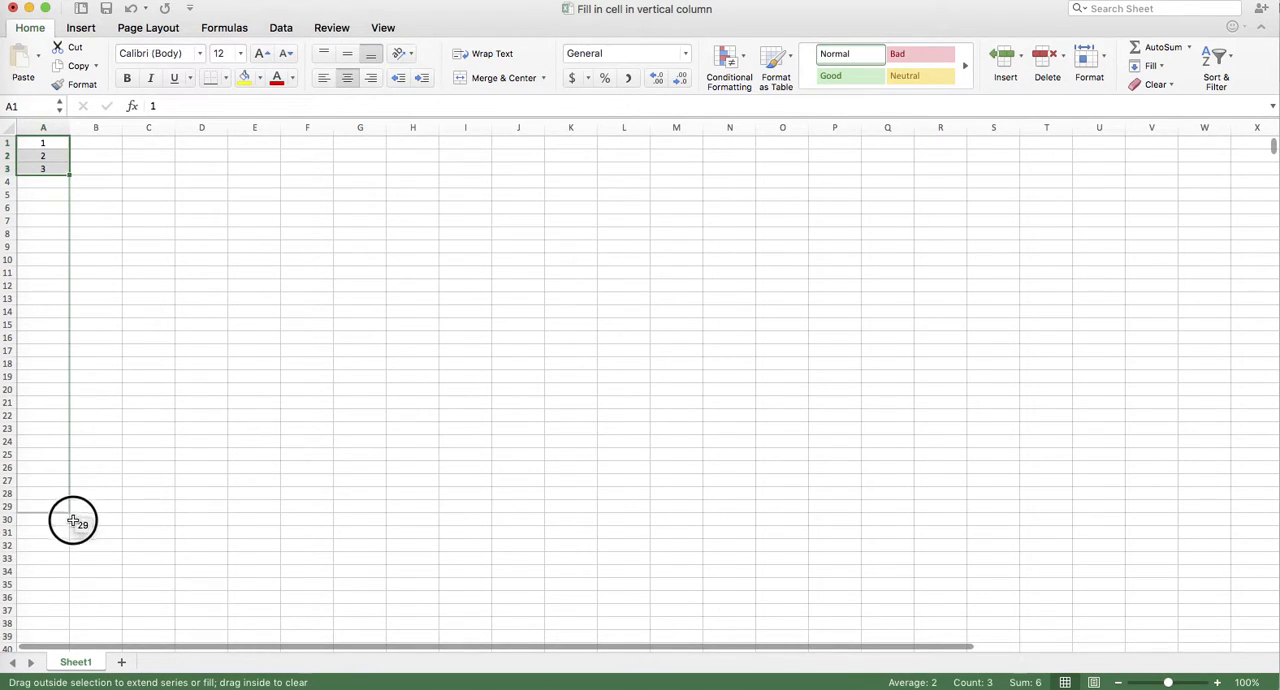
pyautogui.moveTo(42, 168); pyautogui.dragTo(42, 519)
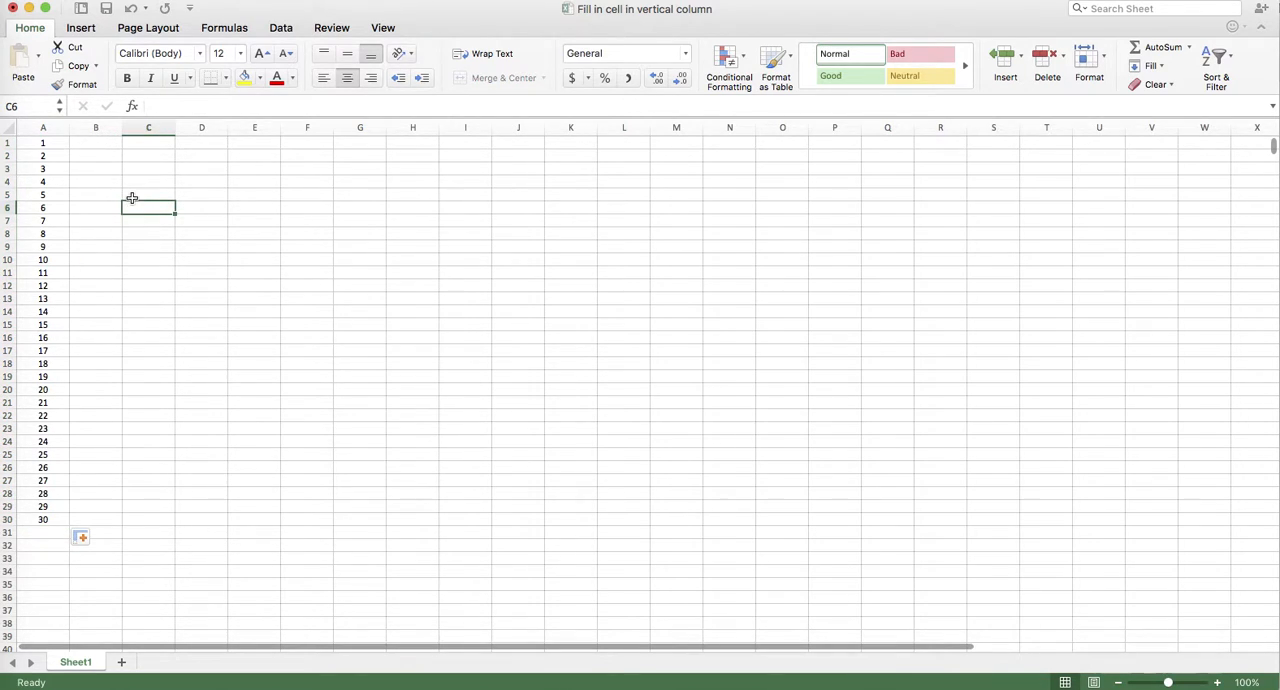
pyautogui.moveTo(139, 192)
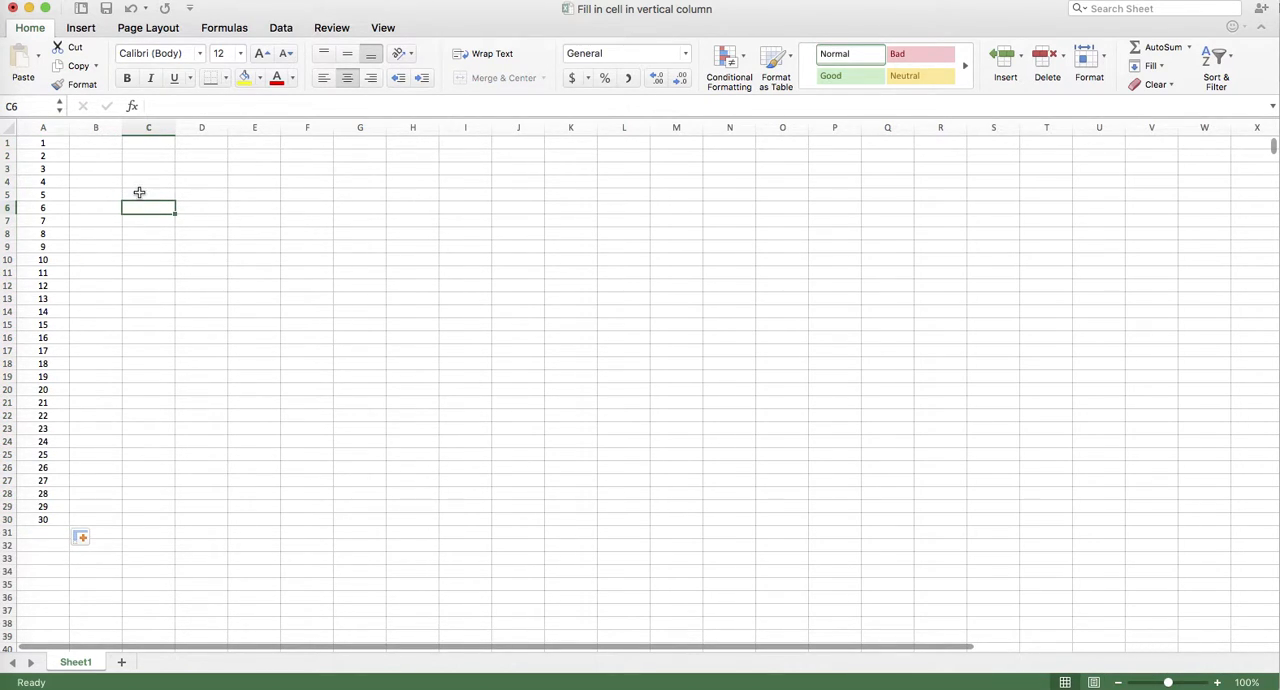
# Step: Enter 1 in cell C2 and open the Home Fill dropdown
pyautogui.click(148, 155)
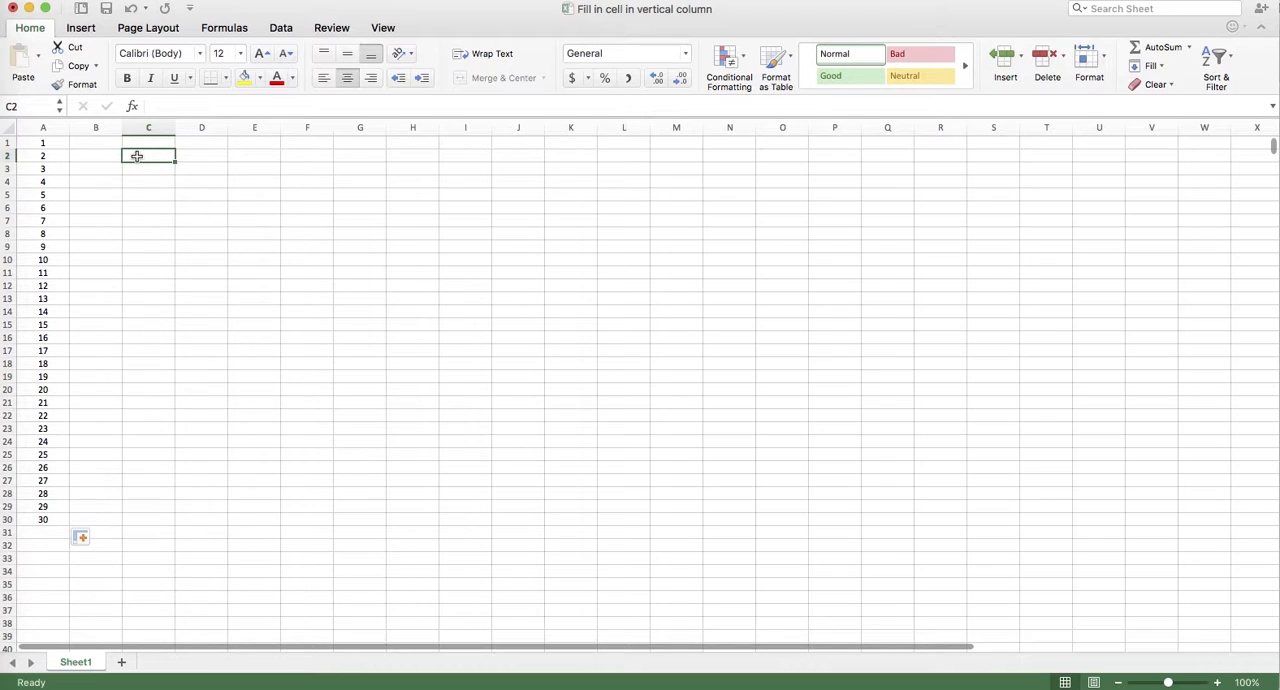
pyautogui.moveTo(112, 302)
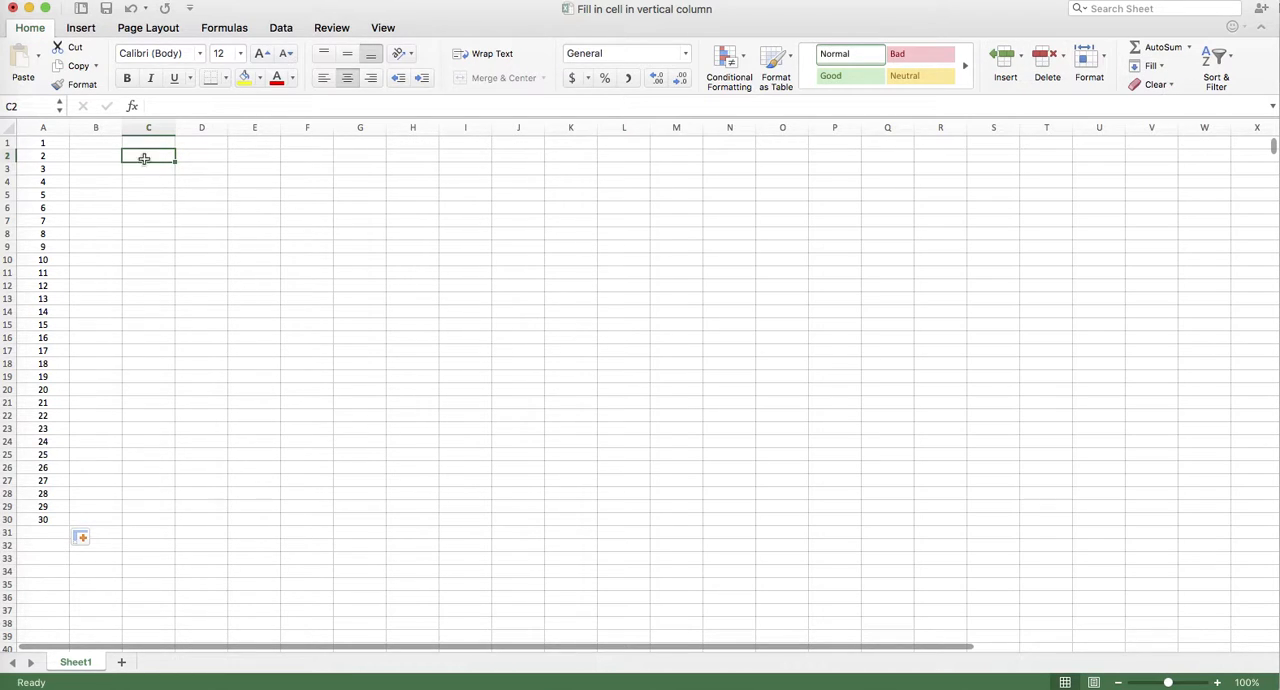
pyautogui.write('1')
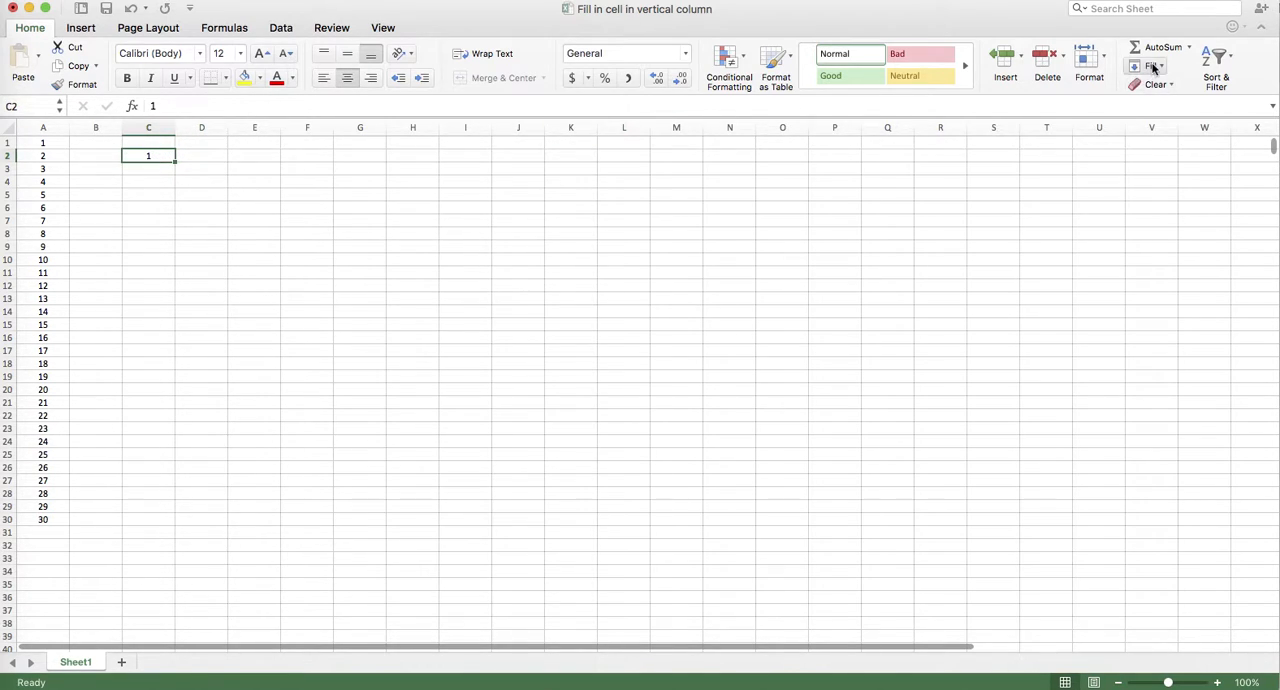
pyautogui.click(1152, 66)
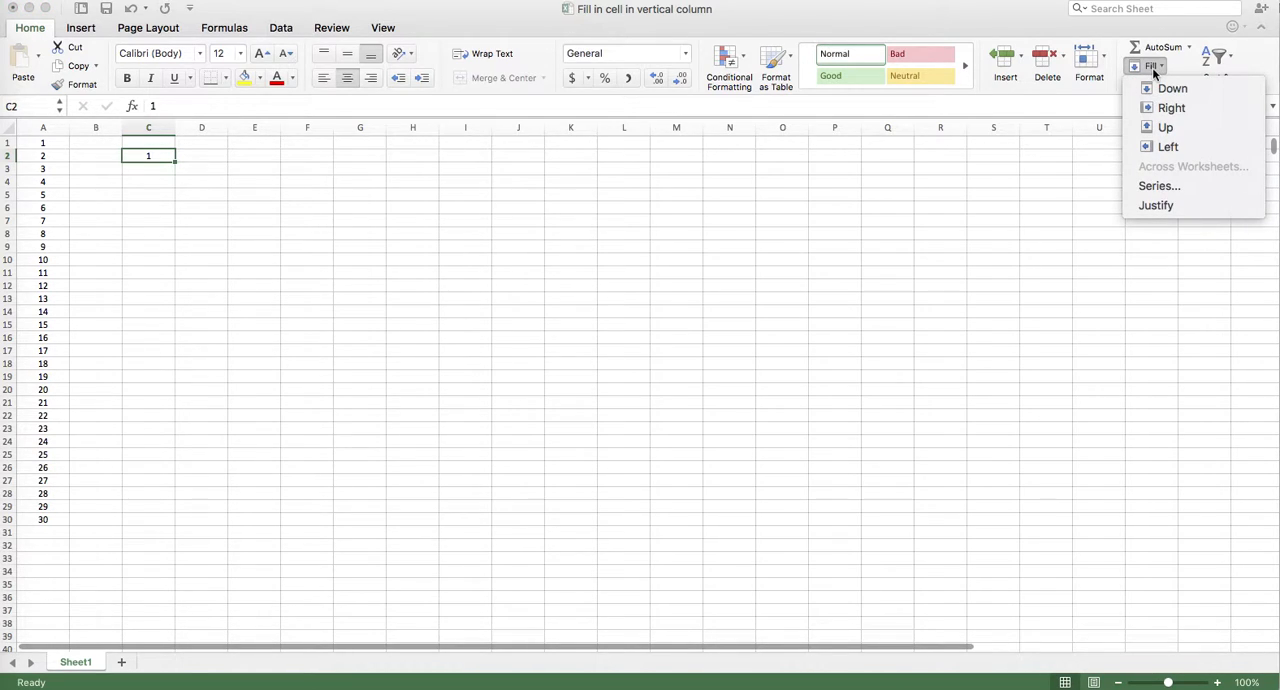
pyautogui.moveTo(1155, 76)
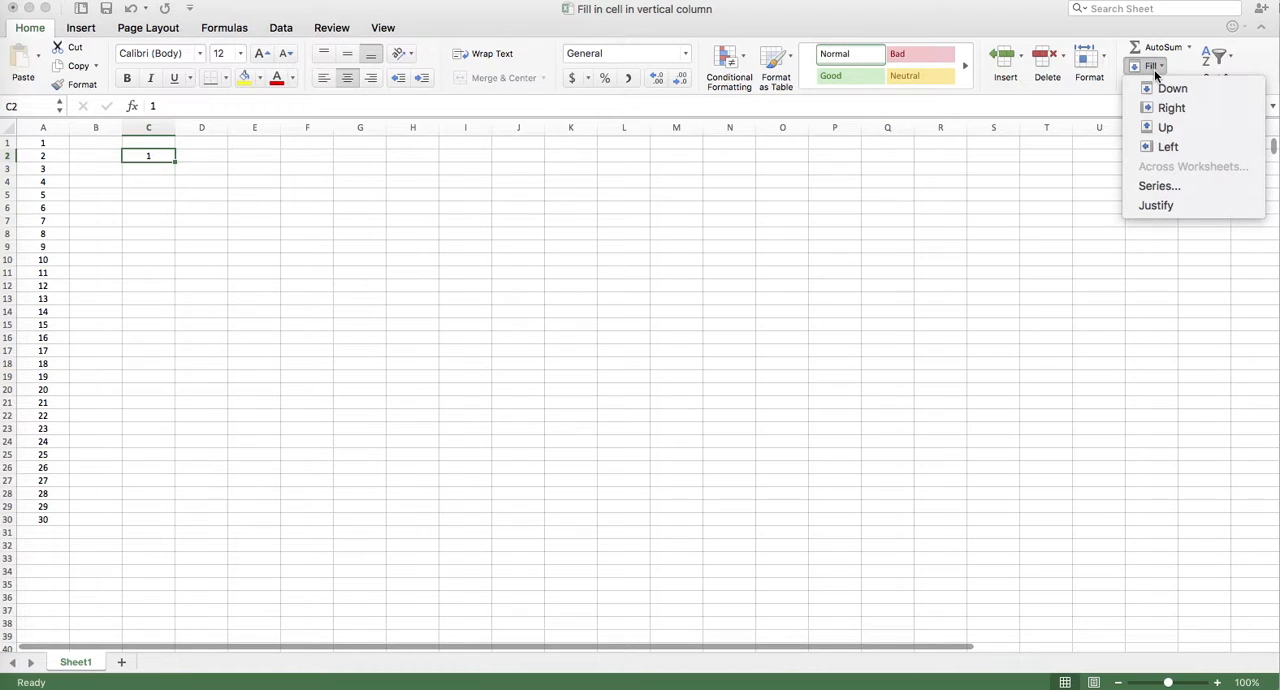
pyautogui.moveTo(1158, 186)
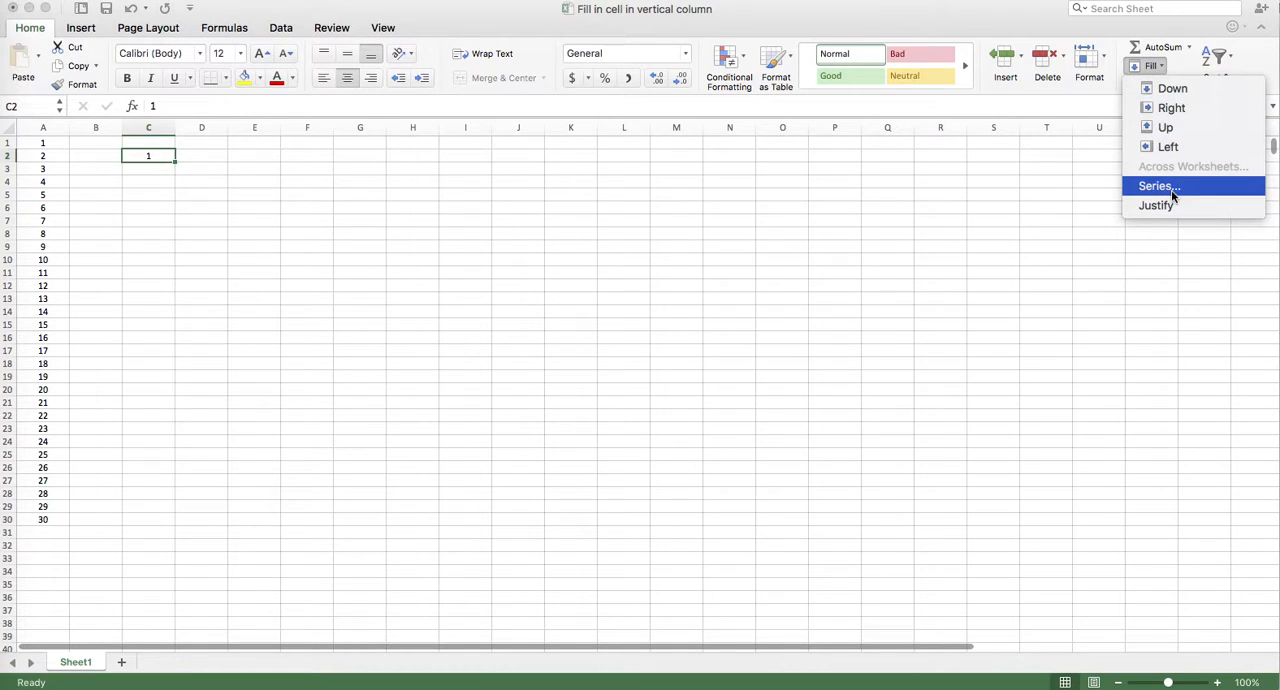
# Step: Fill column C from C2 as a linear series by columns, step 1, stop value 600
pyautogui.click(1159, 186)
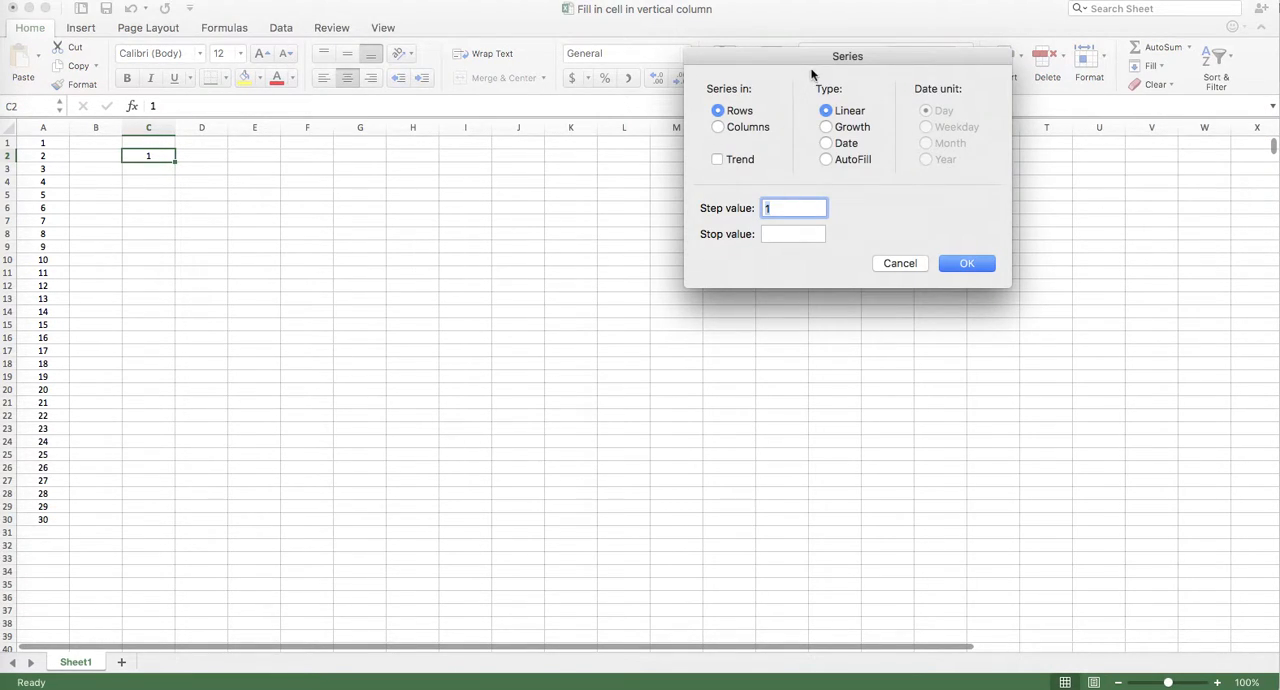
pyautogui.moveTo(847, 56); pyautogui.dragTo(532, 158)
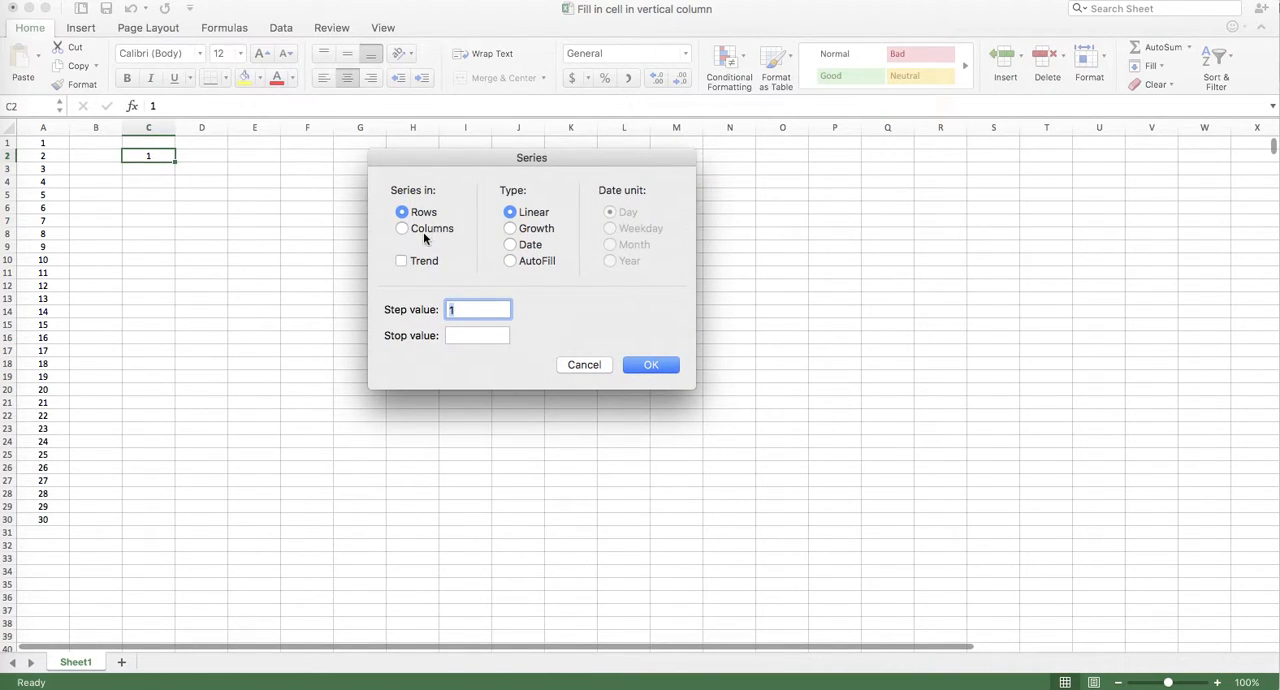
pyautogui.moveTo(149, 162)
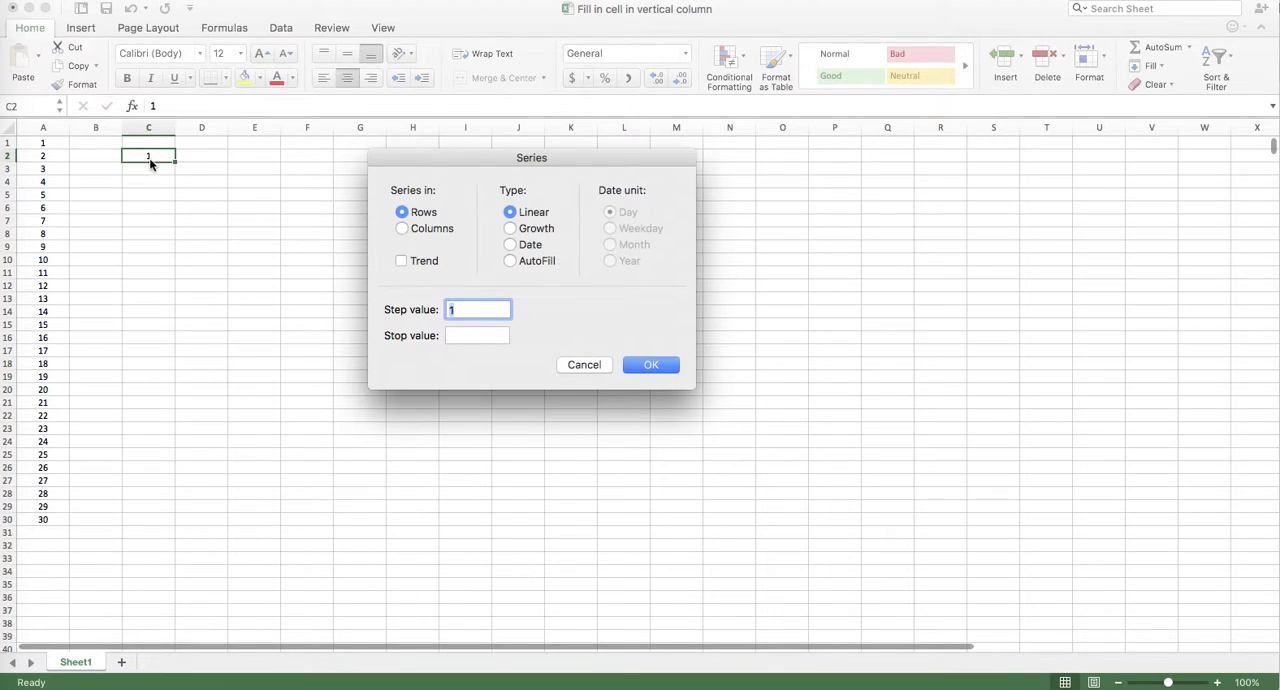
pyautogui.moveTo(422, 218)
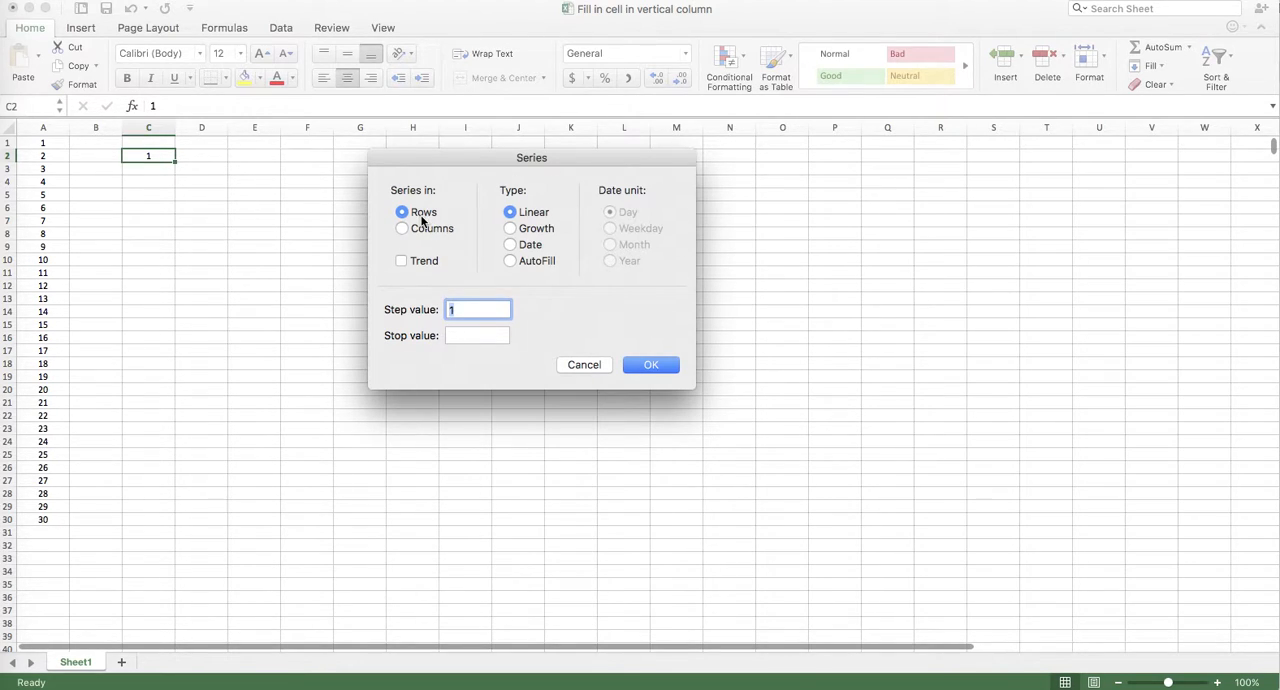
pyautogui.click(402, 228)
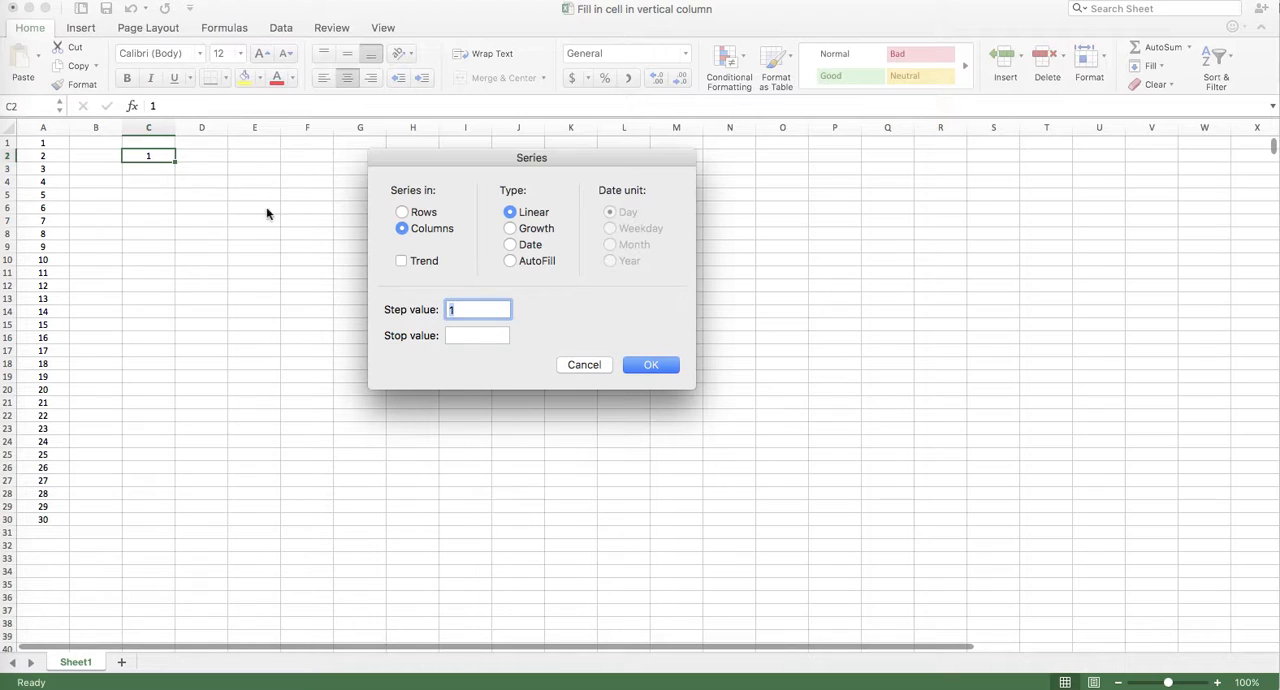
pyautogui.moveTo(353, 310)
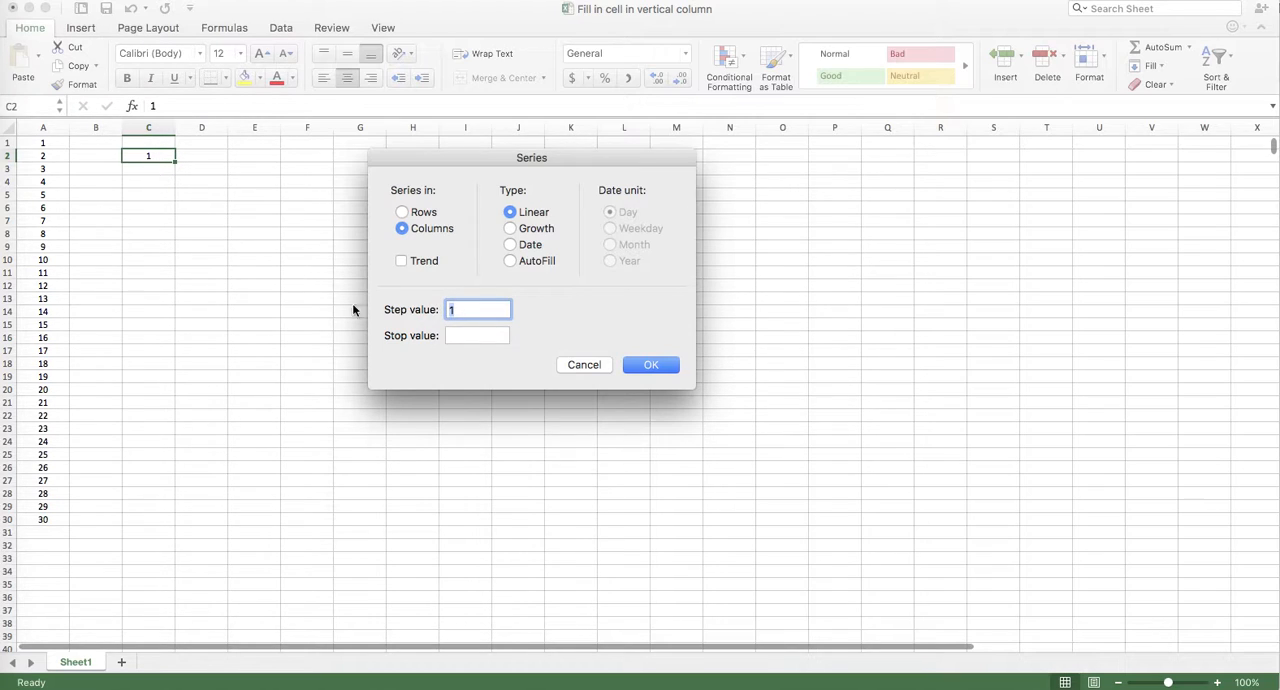
pyautogui.click(477, 335)
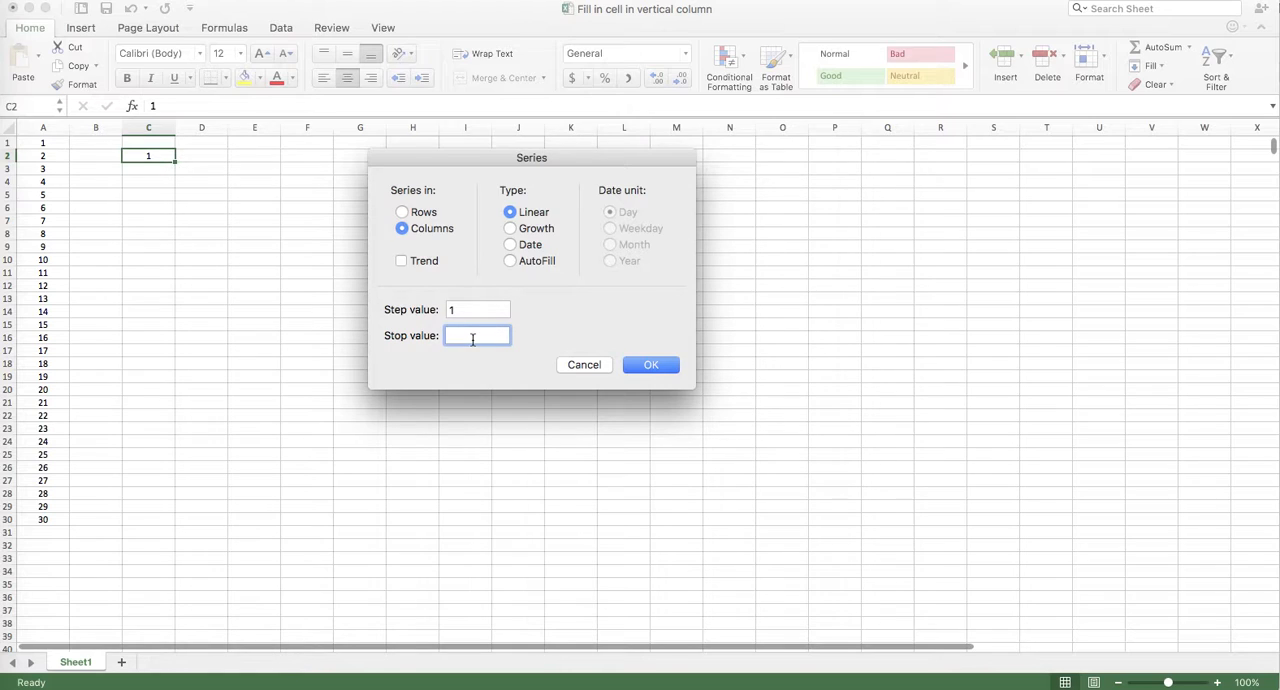
pyautogui.write('600')
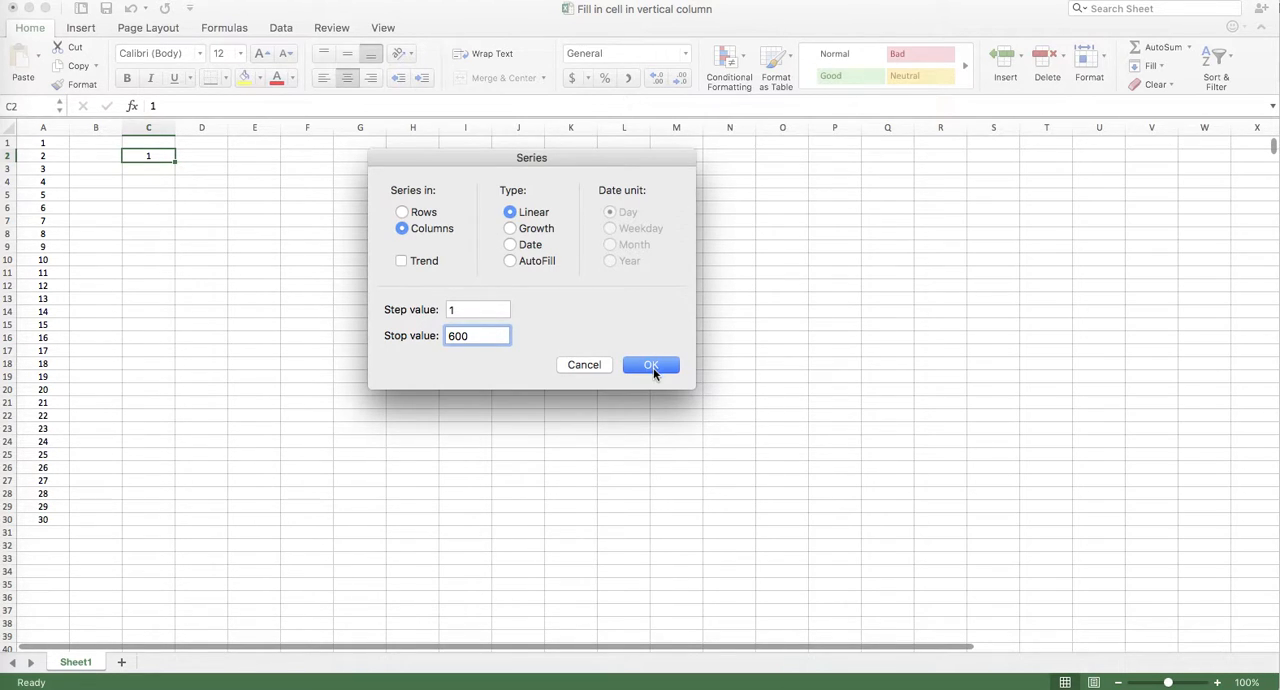
pyautogui.click(650, 364)
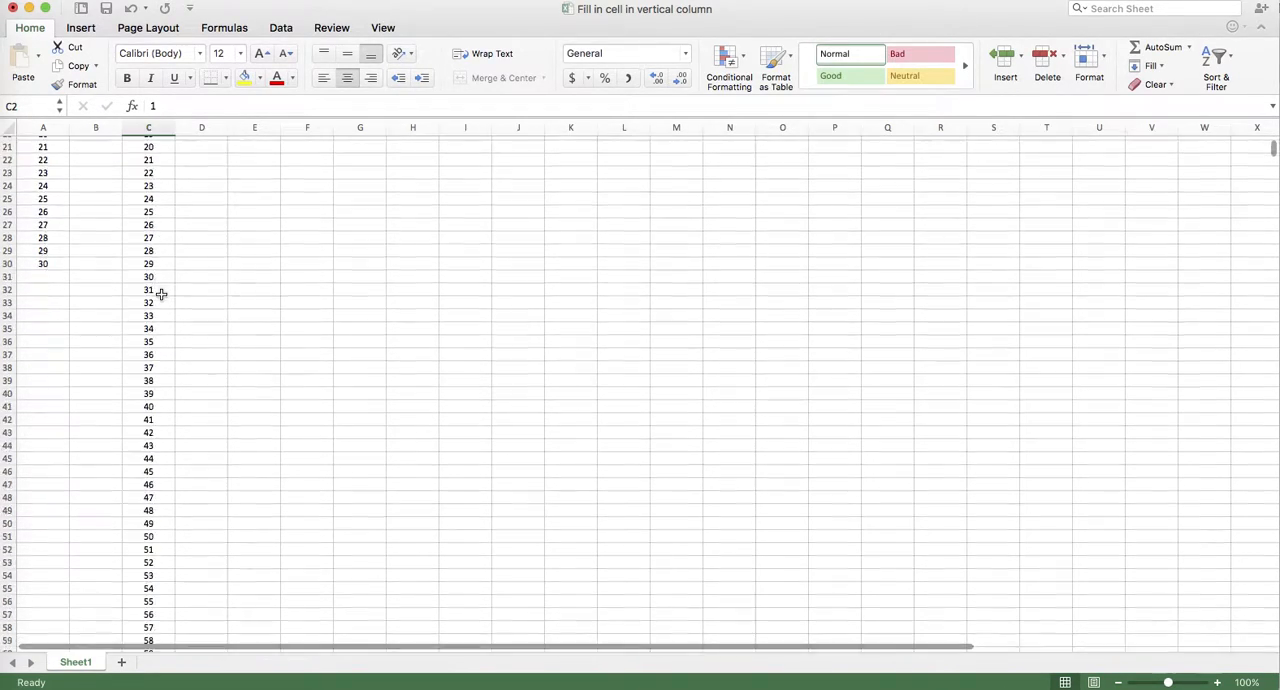
pyautogui.scroll(-3)
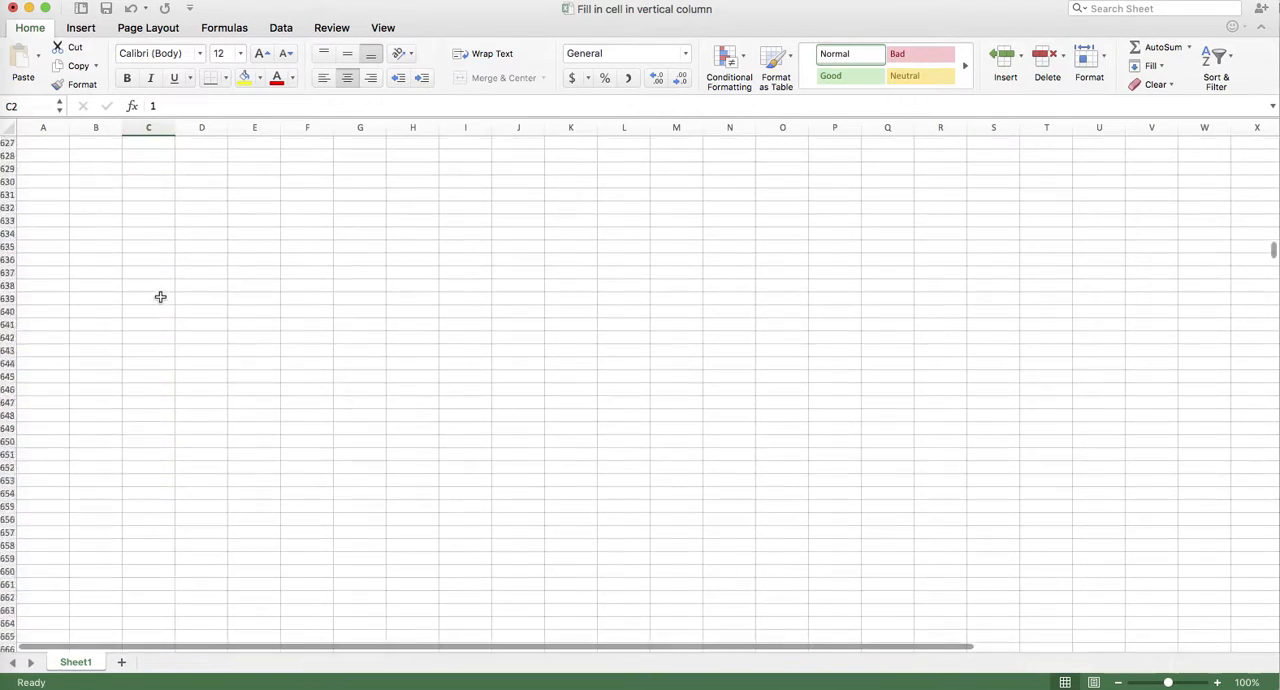
pyautogui.scroll(-3)
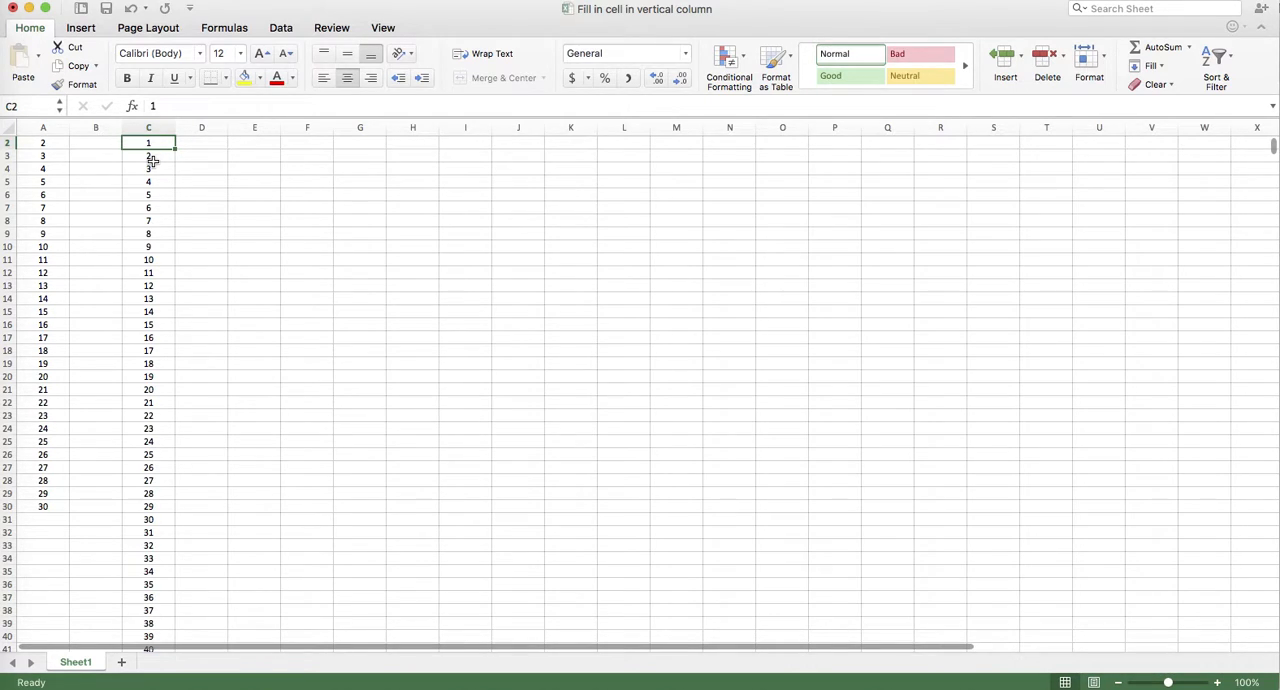
pyautogui.click(254, 142)
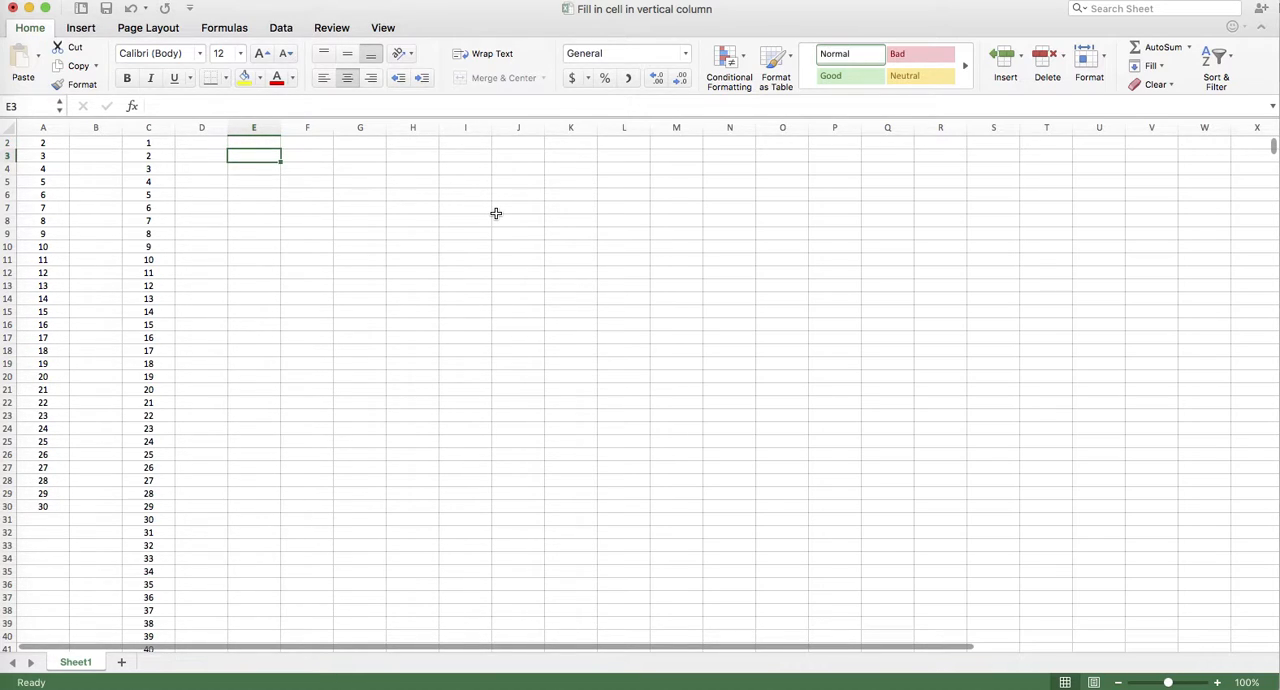
# Step: Enter the formula =ROW(E1)*2 in E3 under the Even heading
pyautogui.write('=row')
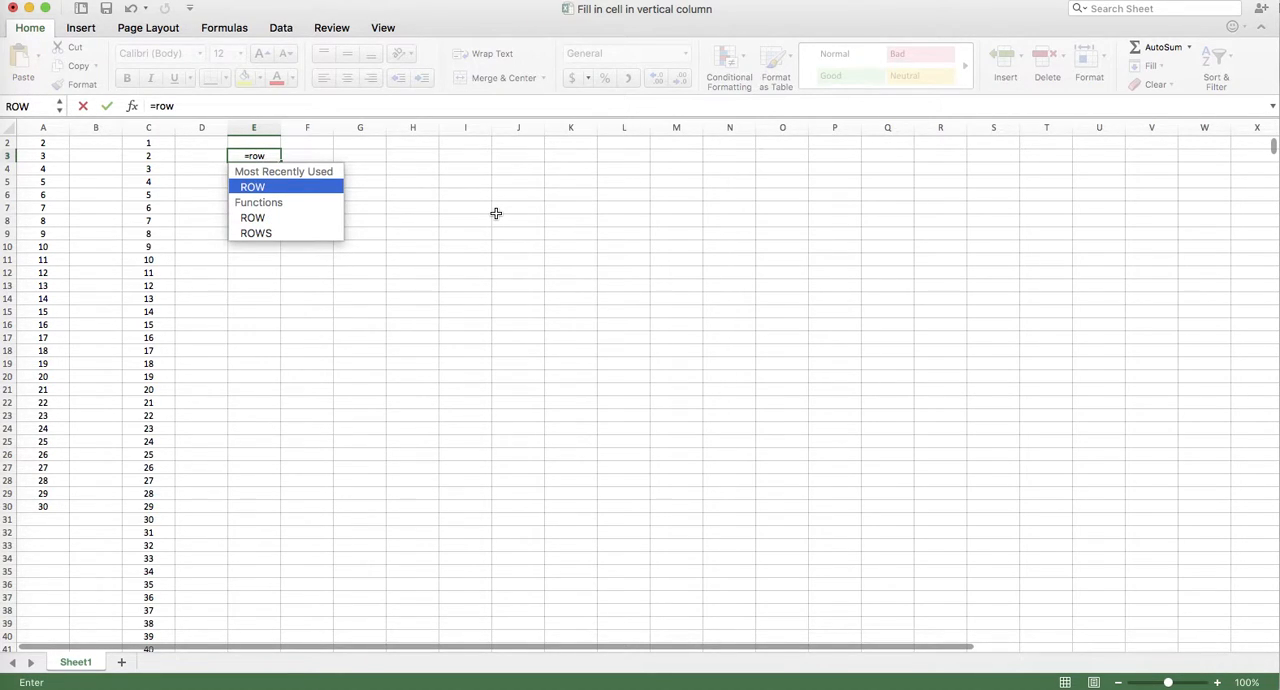
pyautogui.write('(')
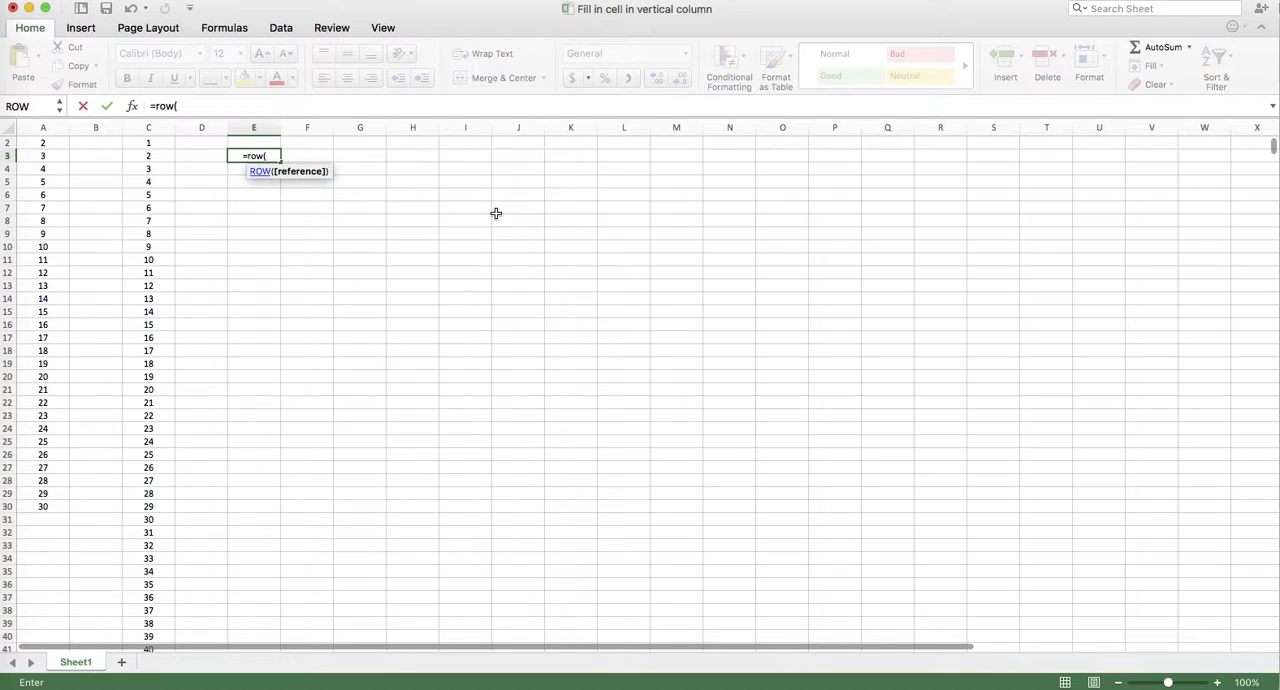
pyautogui.write('E1')
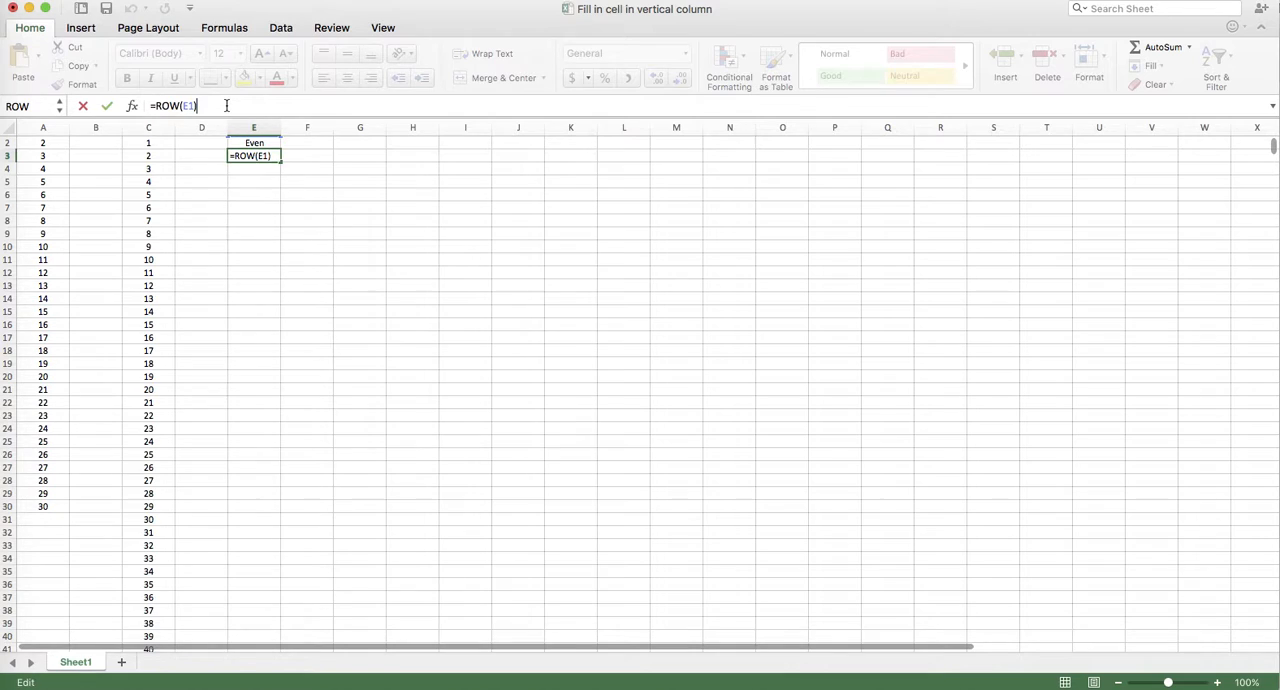
pyautogui.write('*2')
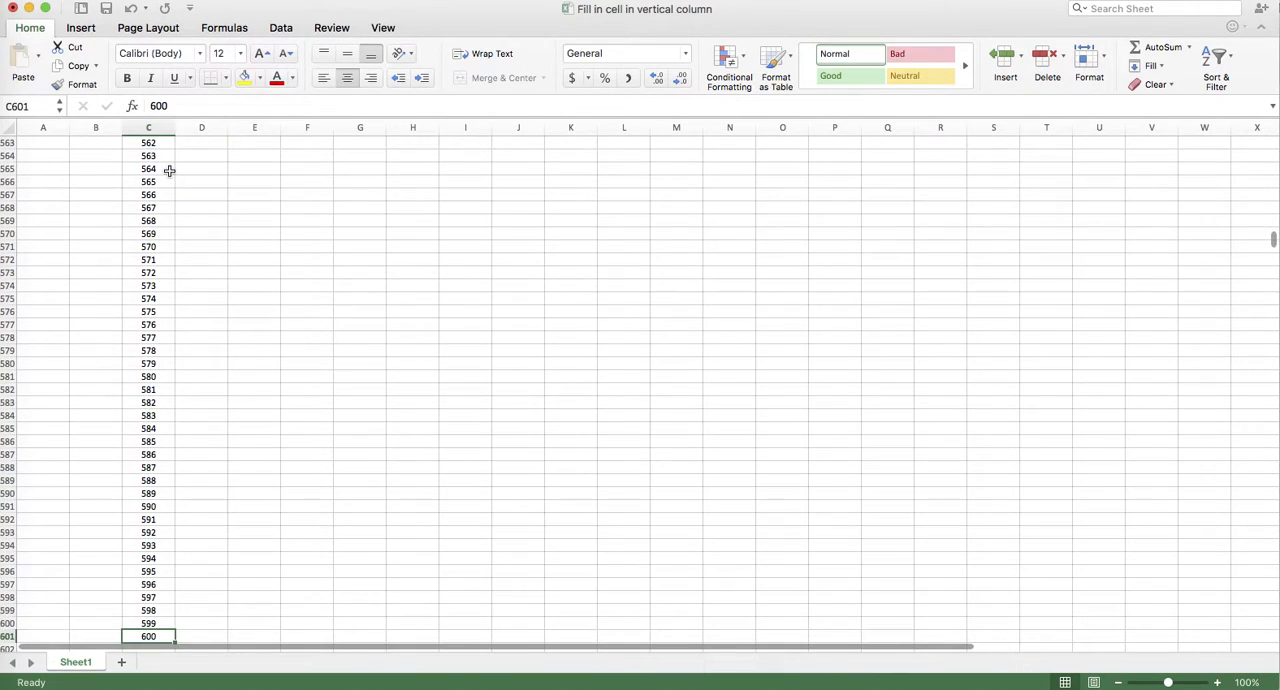
# Step: Select E601 as the bottom anchor of the E3:E601 fill range
pyautogui.click(201, 636)
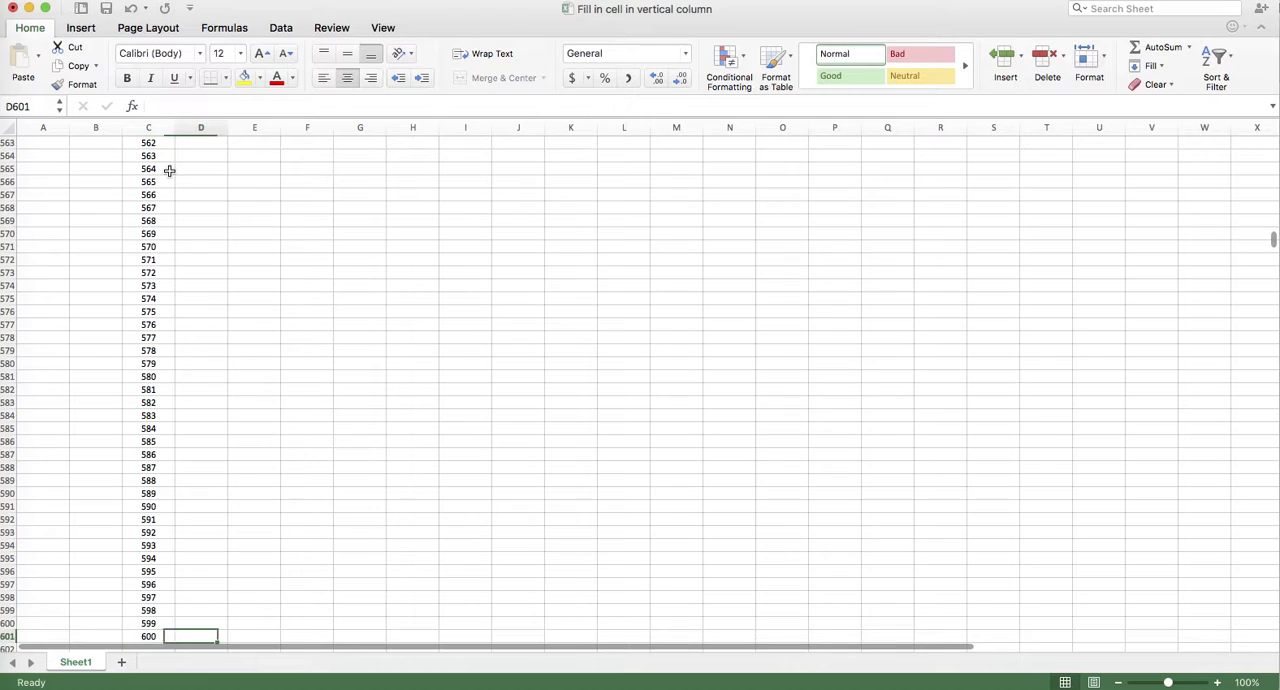
pyautogui.click(254, 636)
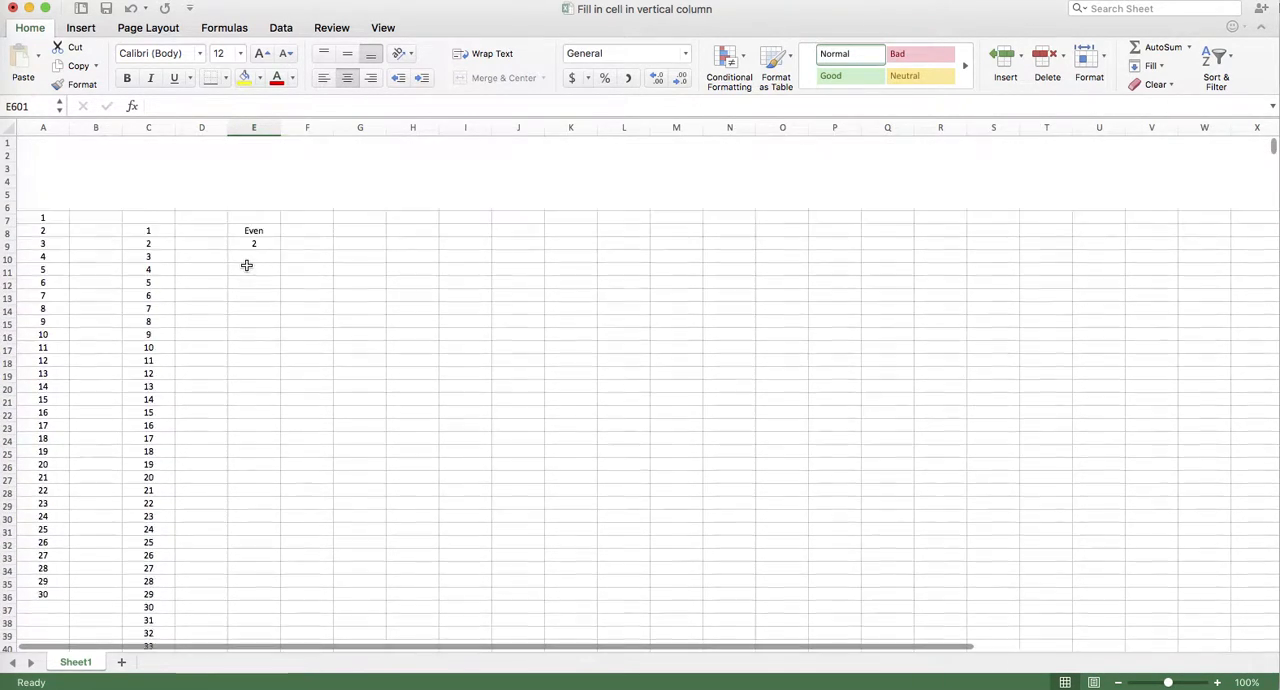
pyautogui.scroll(-3)
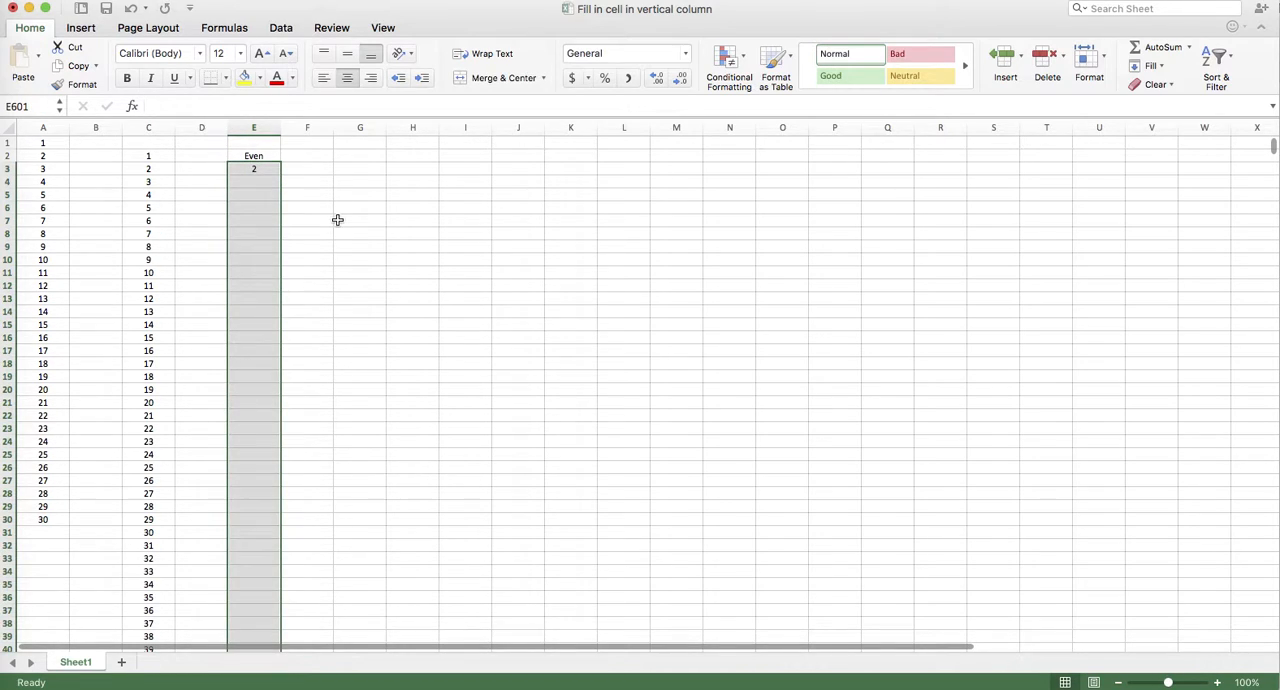
pyautogui.moveTo(343, 217)
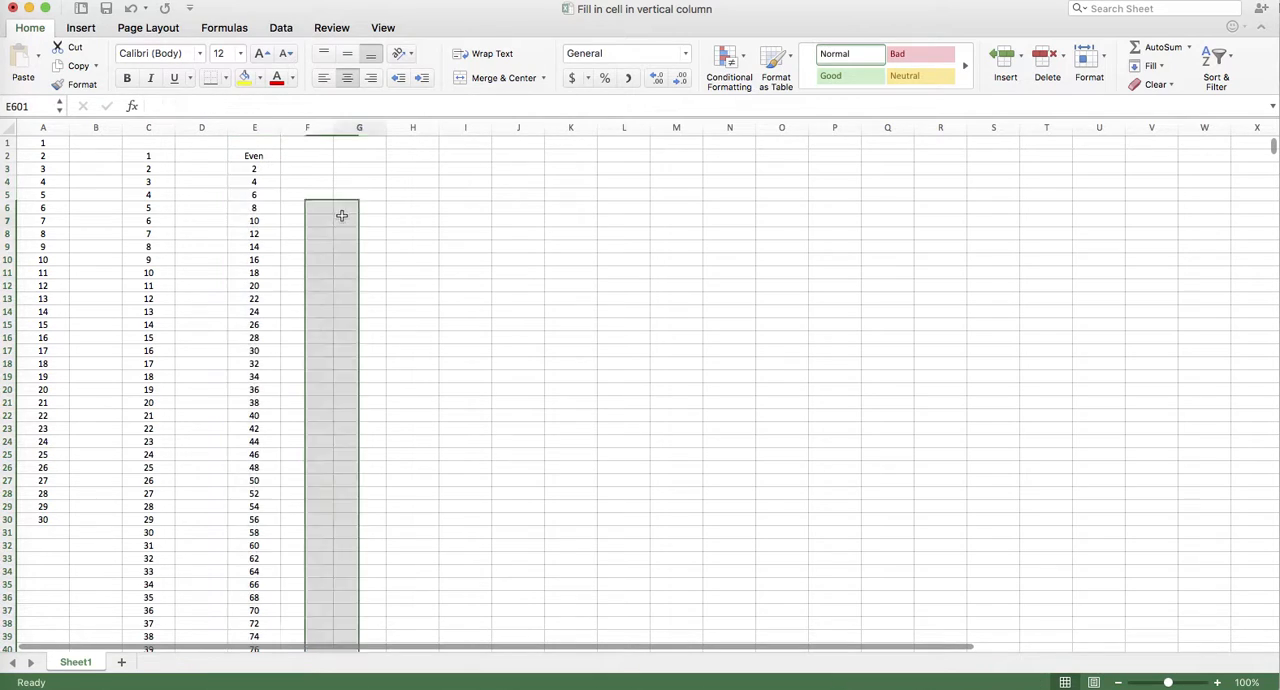
pyautogui.click(359, 220)
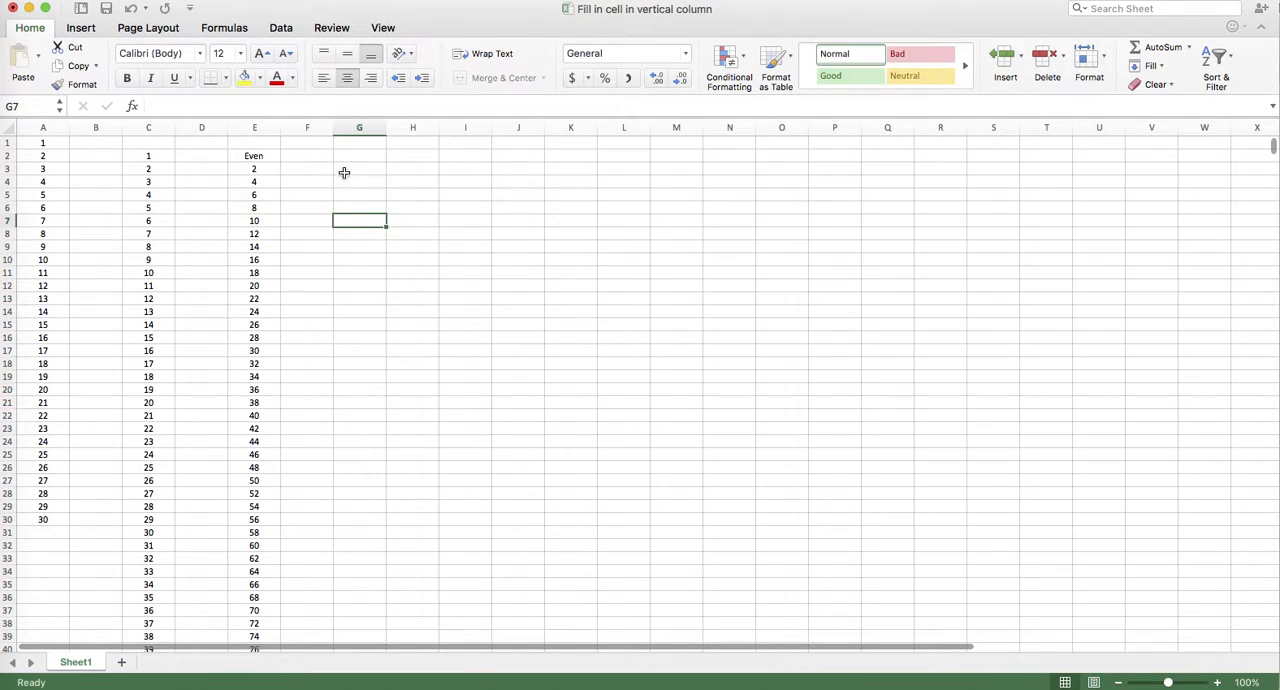
pyautogui.click(254, 168)
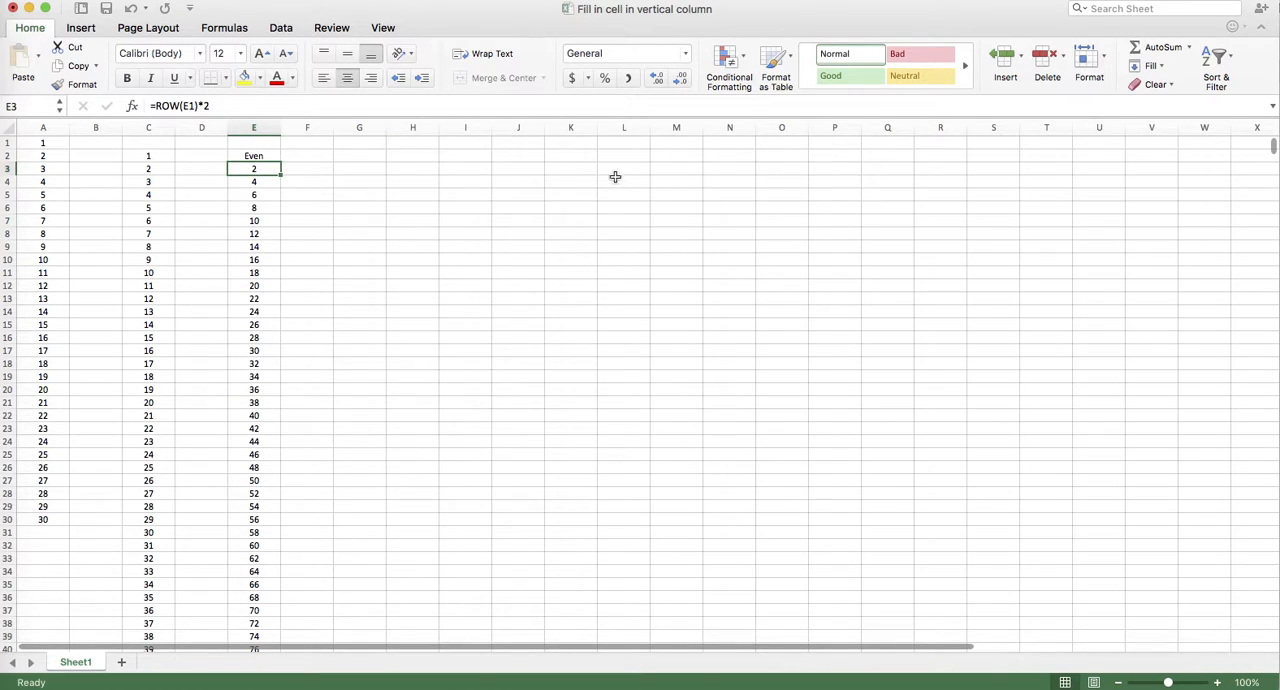
pyautogui.moveTo(253, 168); pyautogui.dragTo(781, 168)
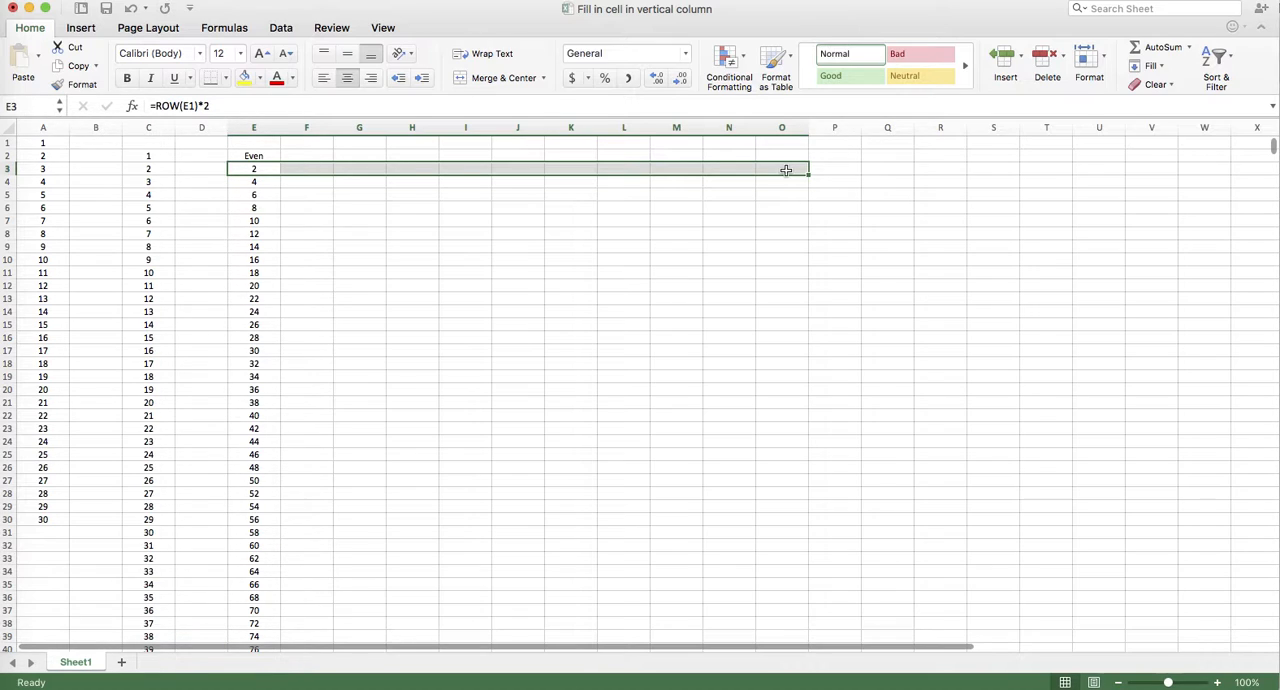
pyautogui.moveTo(254, 168); pyautogui.dragTo(781, 168)
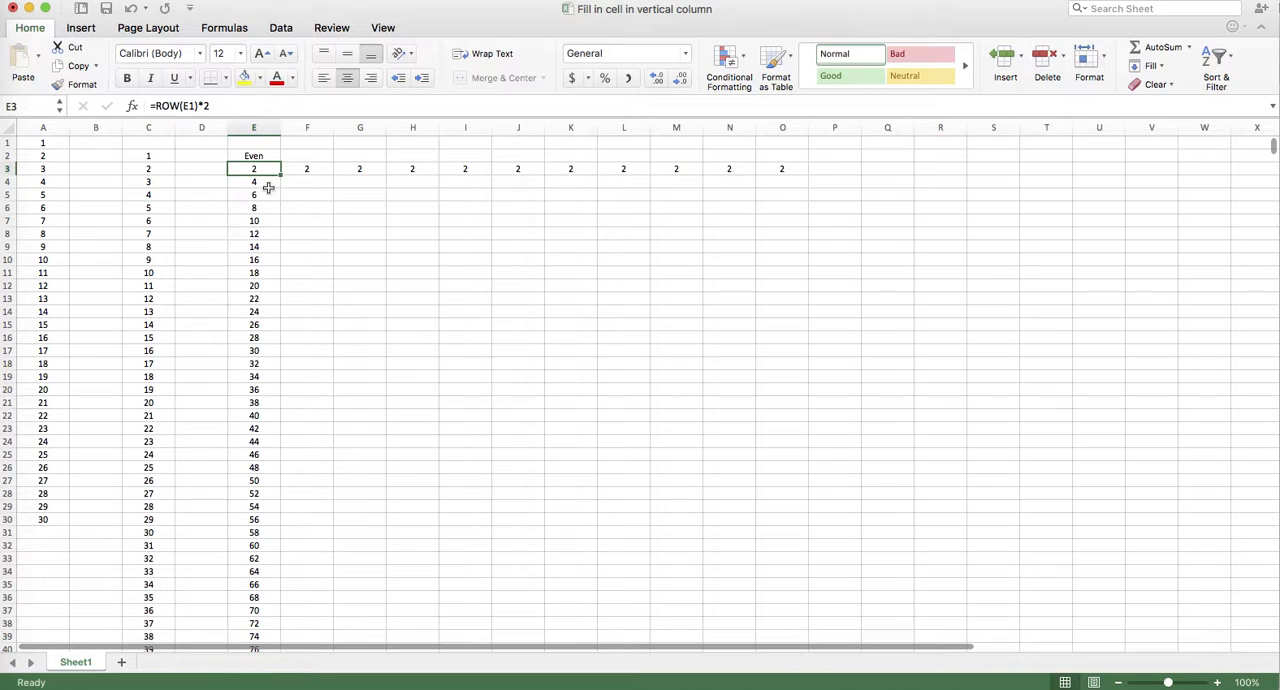
pyautogui.click(253, 181)
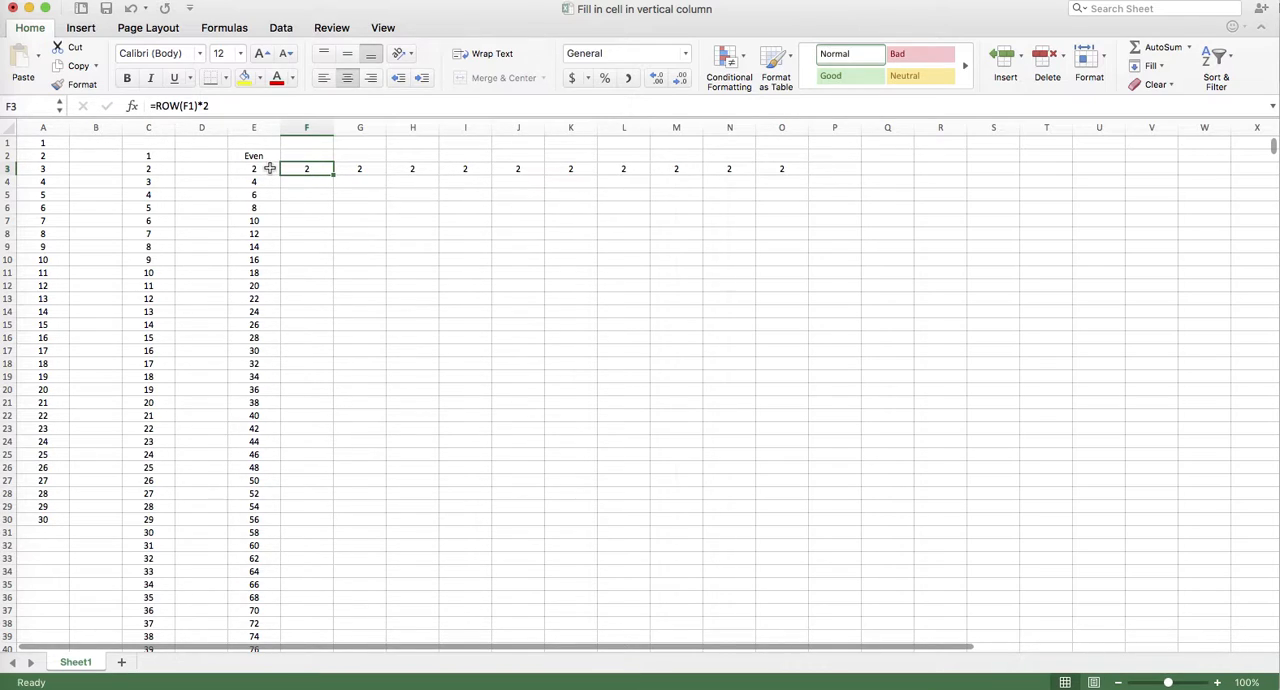
pyautogui.moveTo(568, 176)
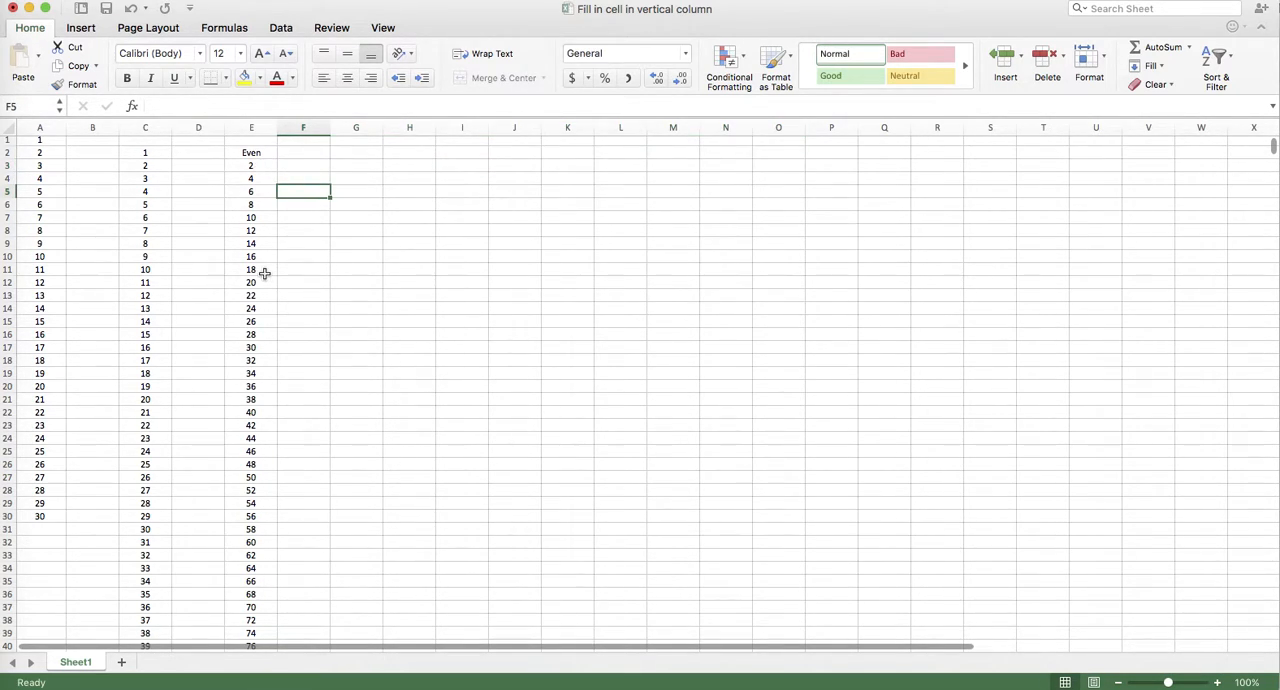
pyautogui.moveTo(268, 273)
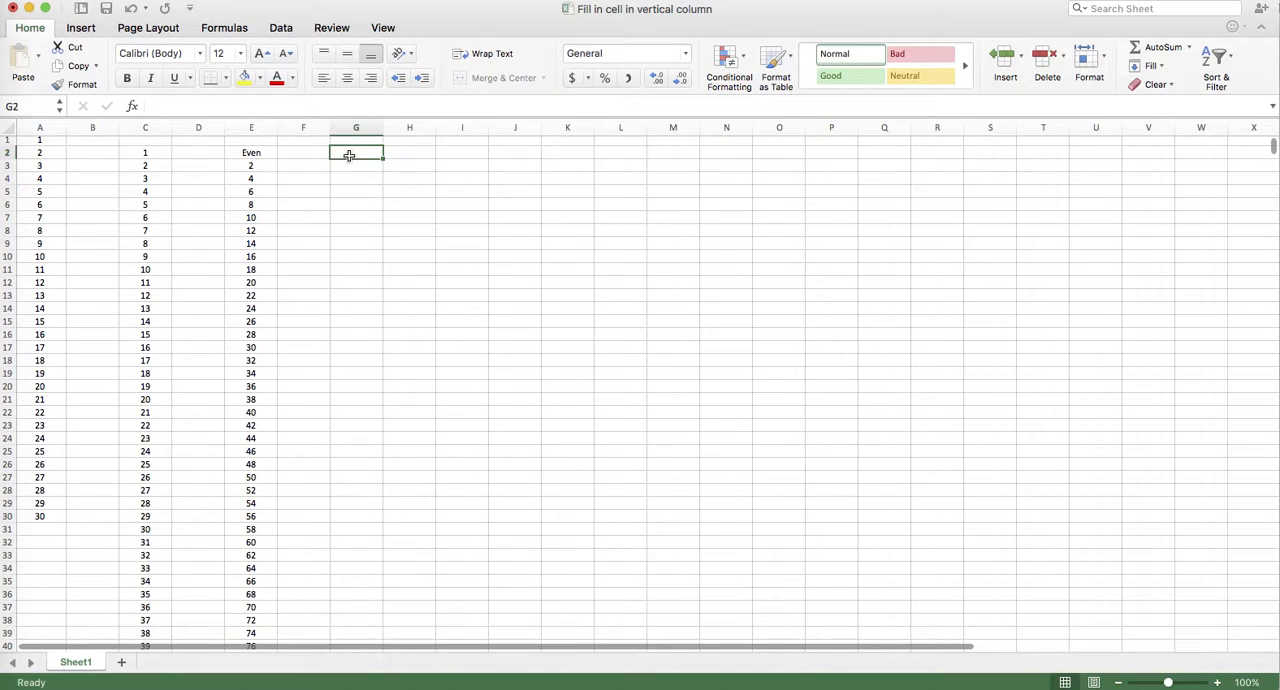
# Step: Head column G 'Odd' and enter =ROW(G1)*2-1 in G3, scrolling down 200 rows
pyautogui.write('Odd')
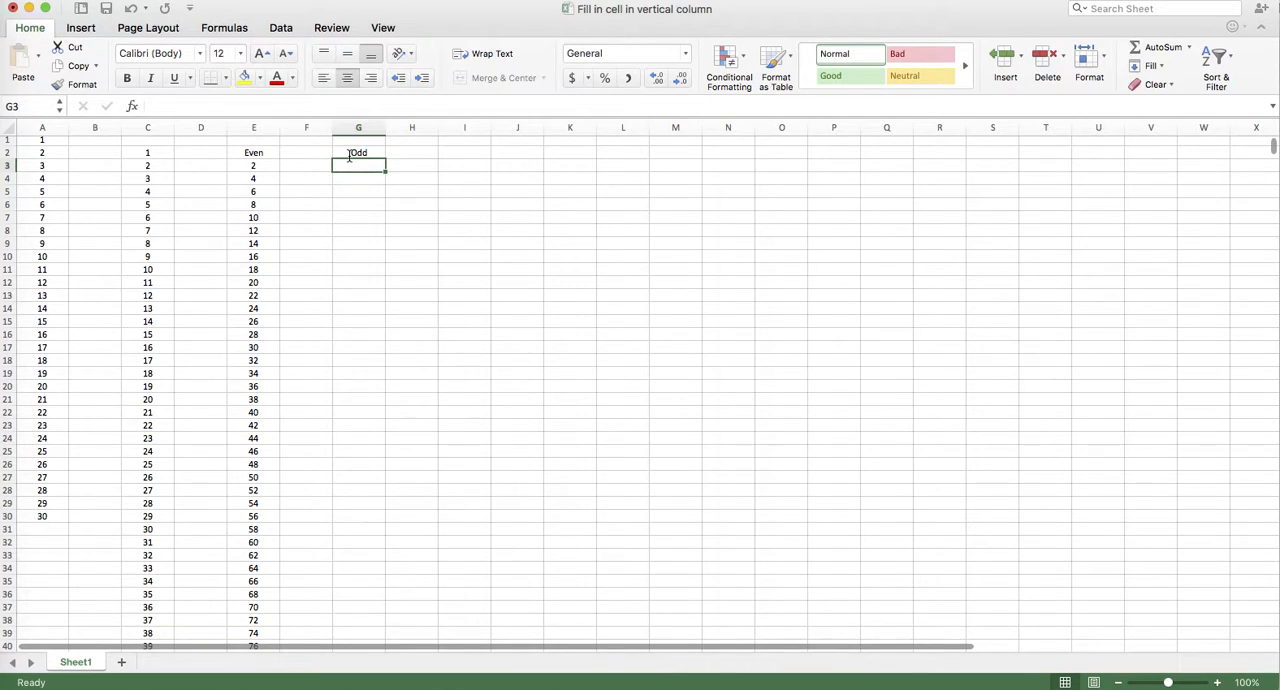
pyautogui.write('=row')
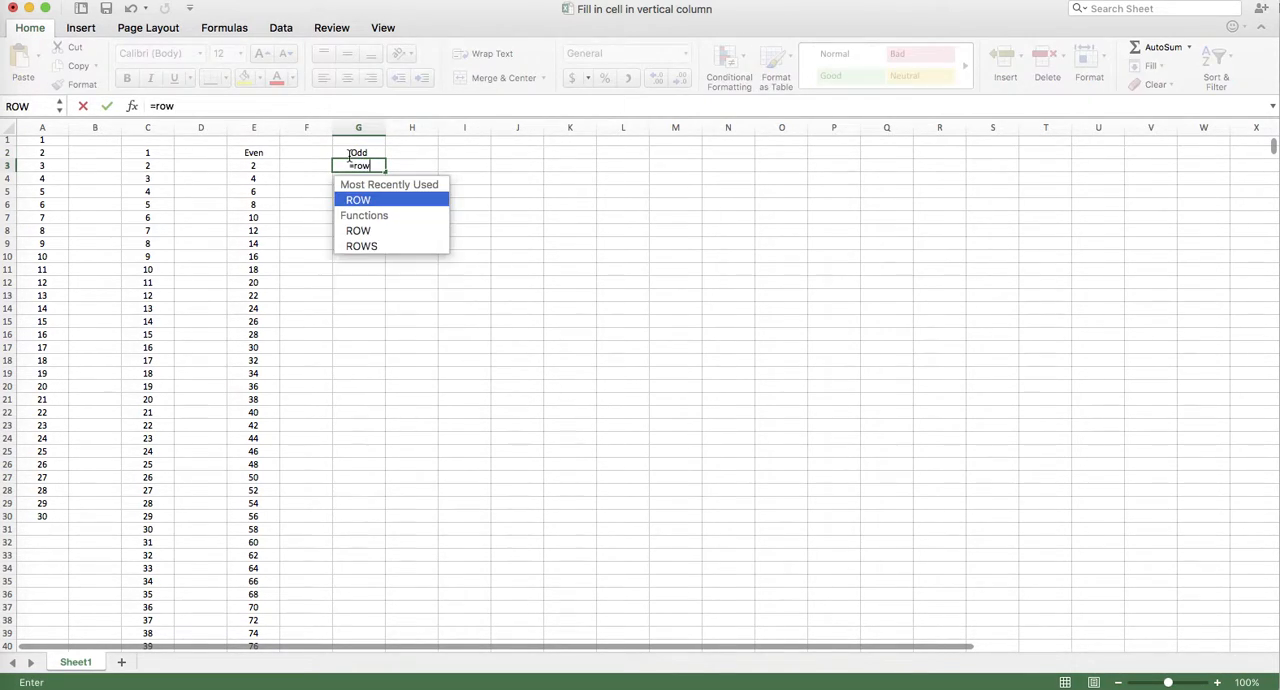
pyautogui.write('(')
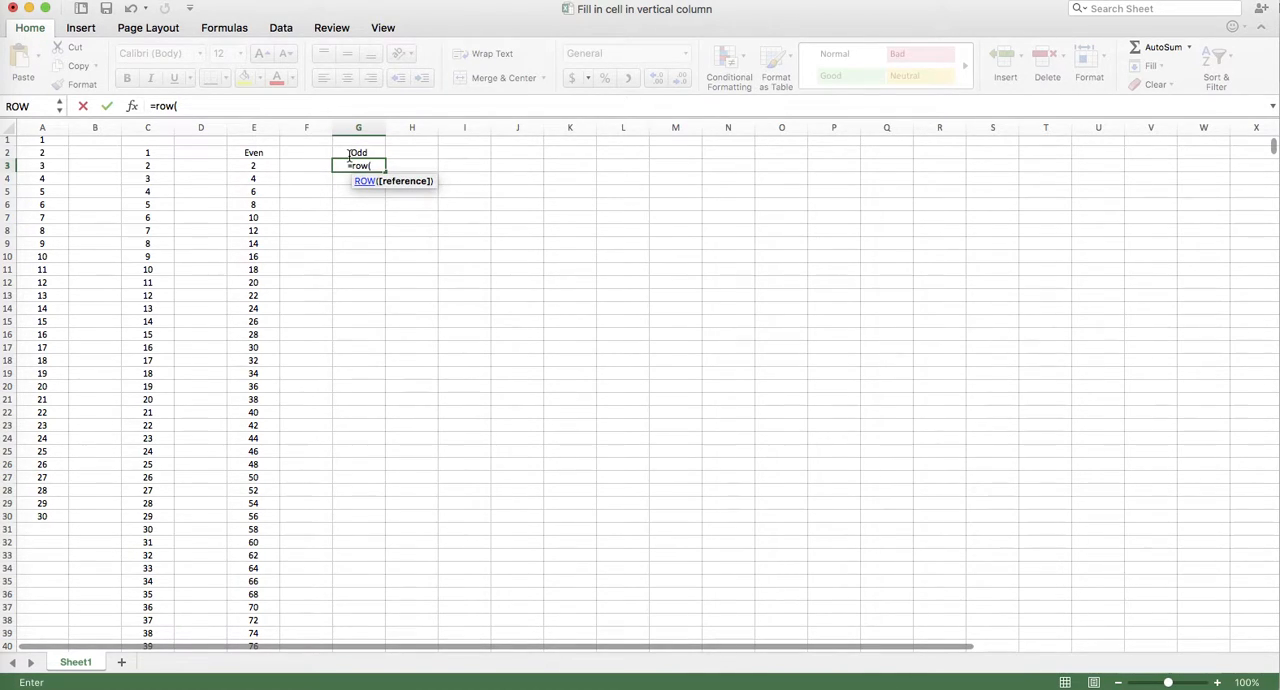
pyautogui.click(358, 139)
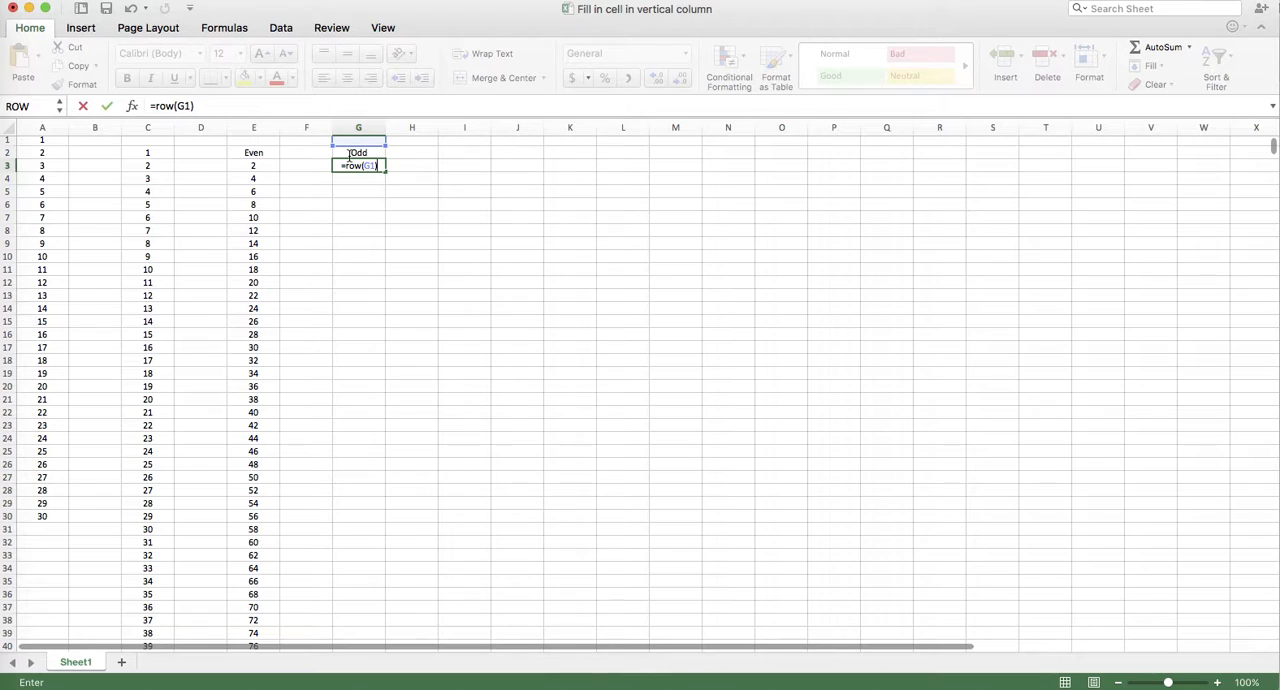
pyautogui.write('*2-1')
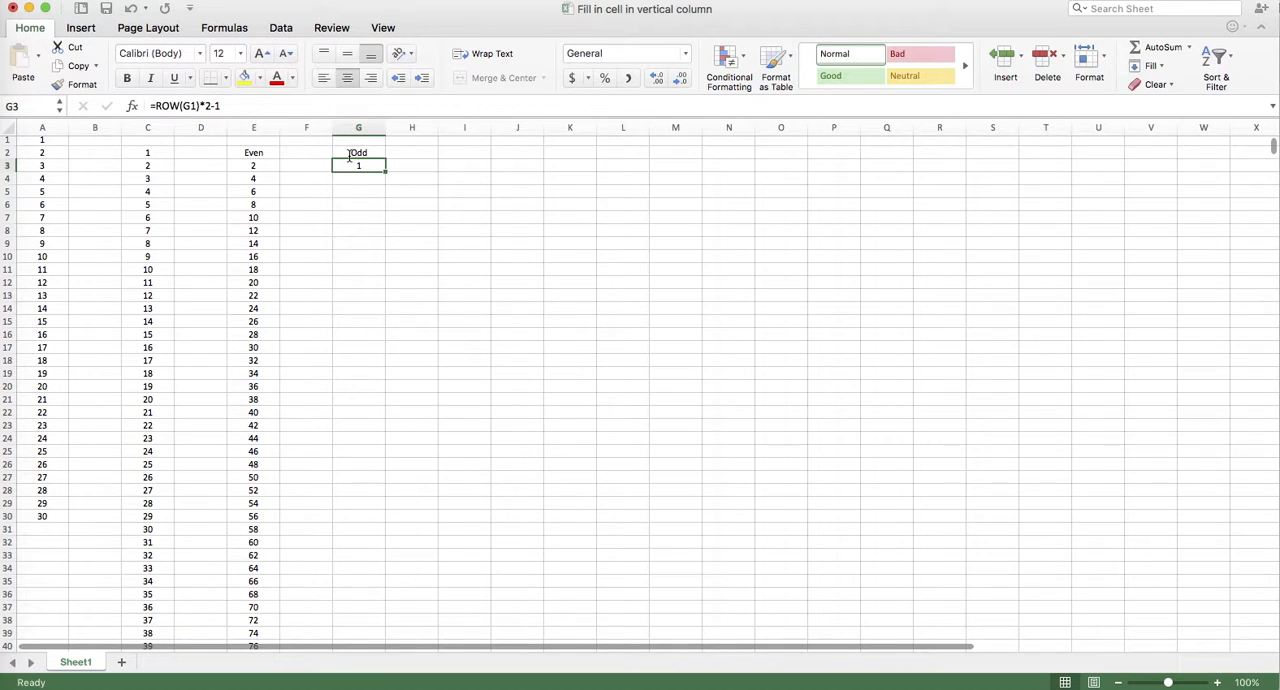
pyautogui.scroll(-3)
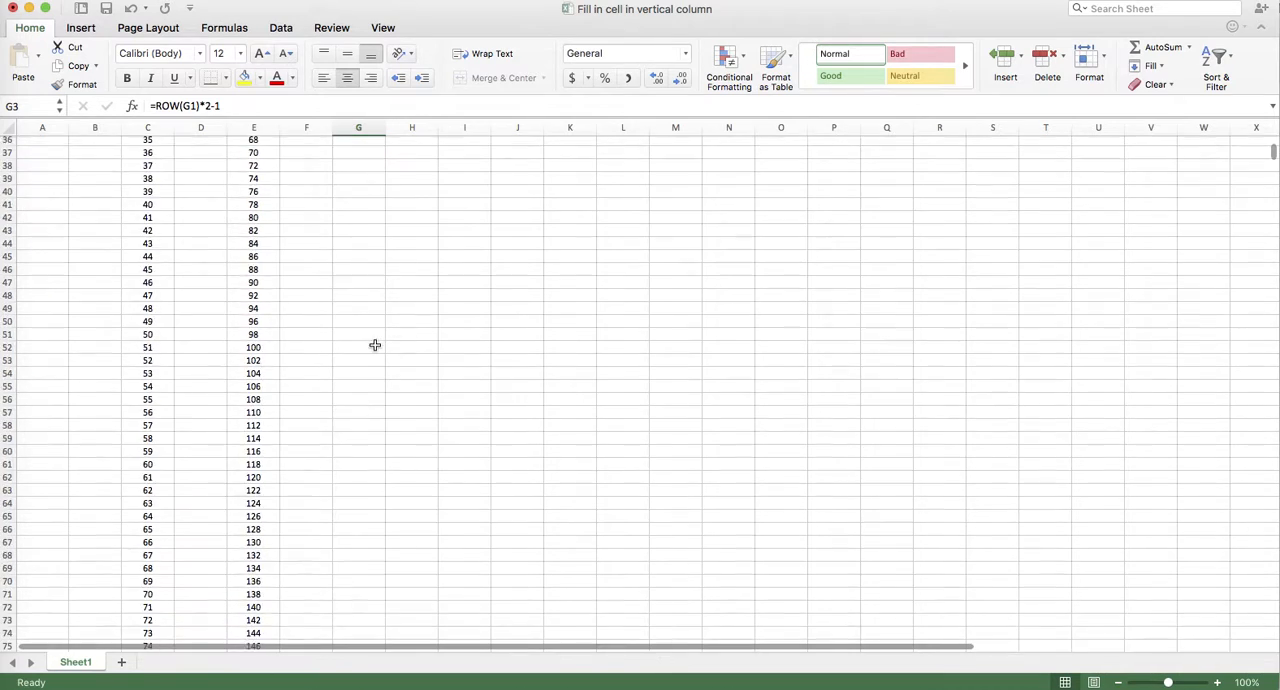
pyautogui.scroll(-3)
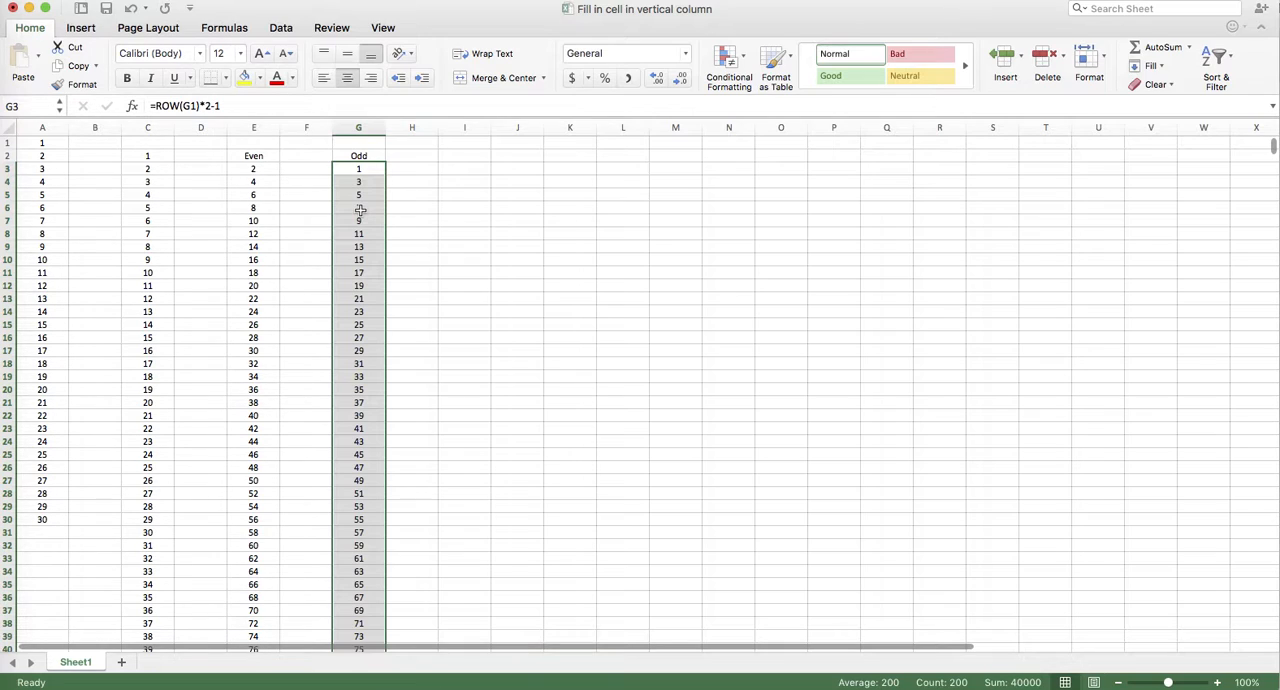
pyautogui.moveTo(52, 165)
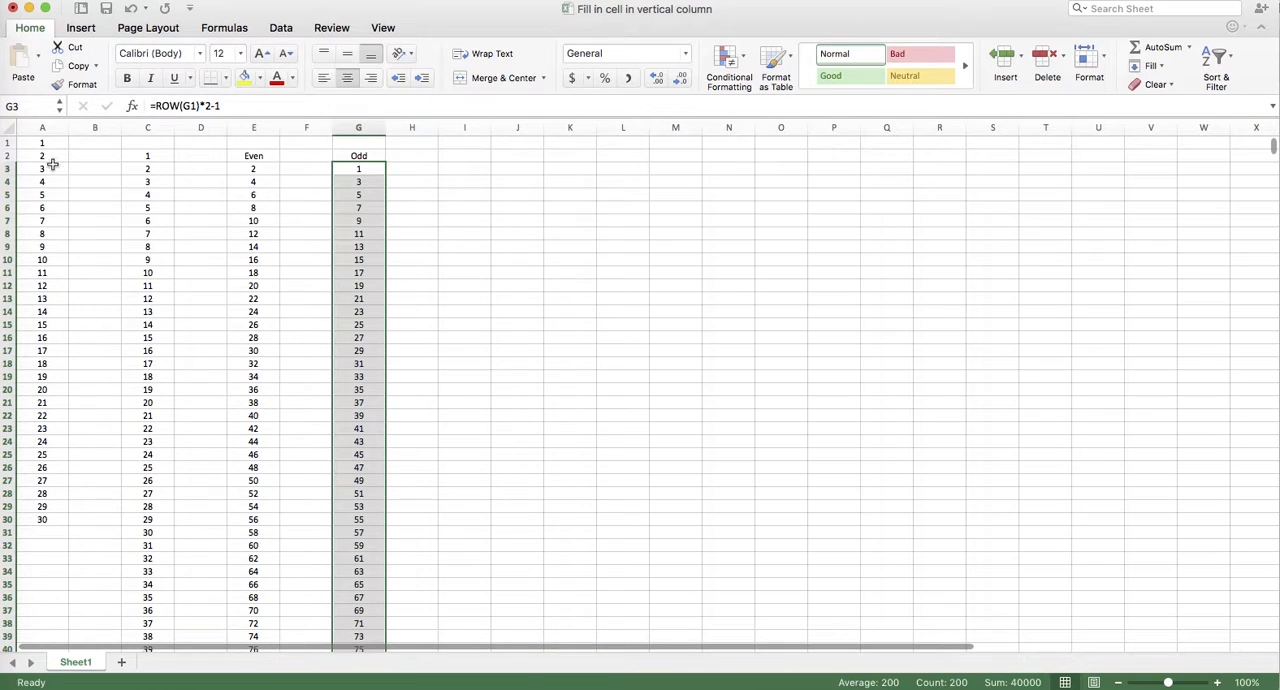
pyautogui.moveTo(51, 233)
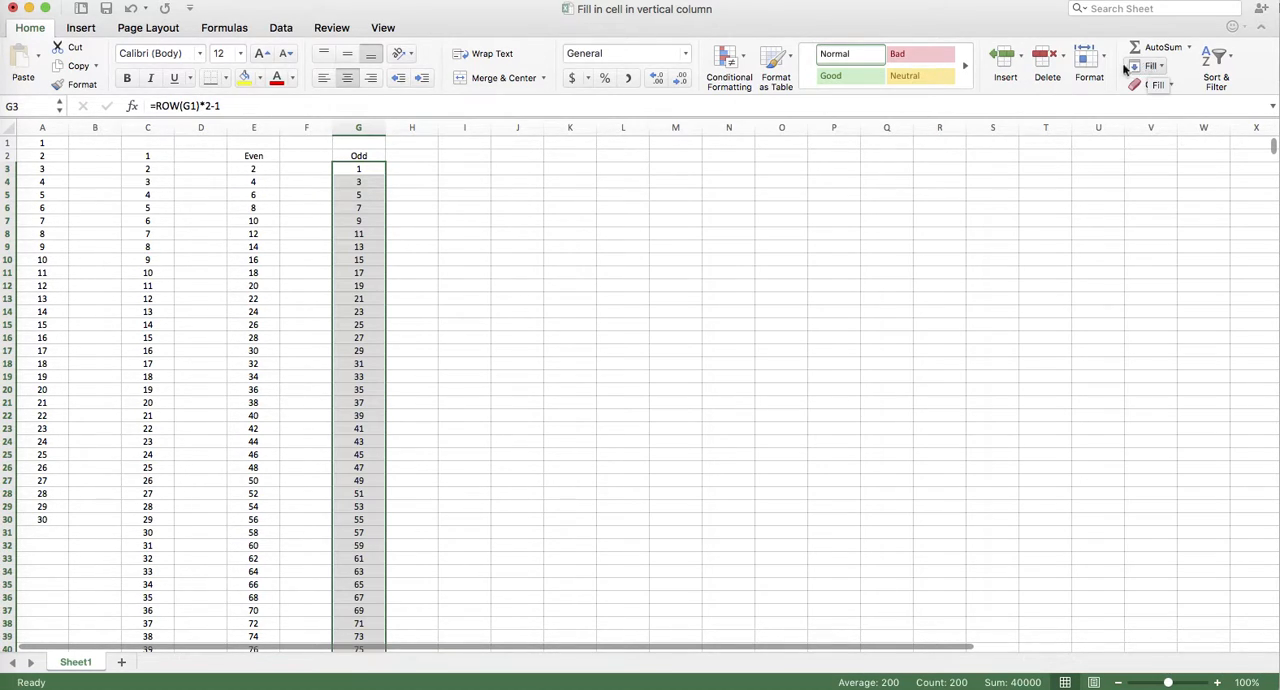
# Step: Add shortcut notes 'cmd D' and 'ctrl D' with labels 'Mac' and 'Win'
pyautogui.click(253, 155)
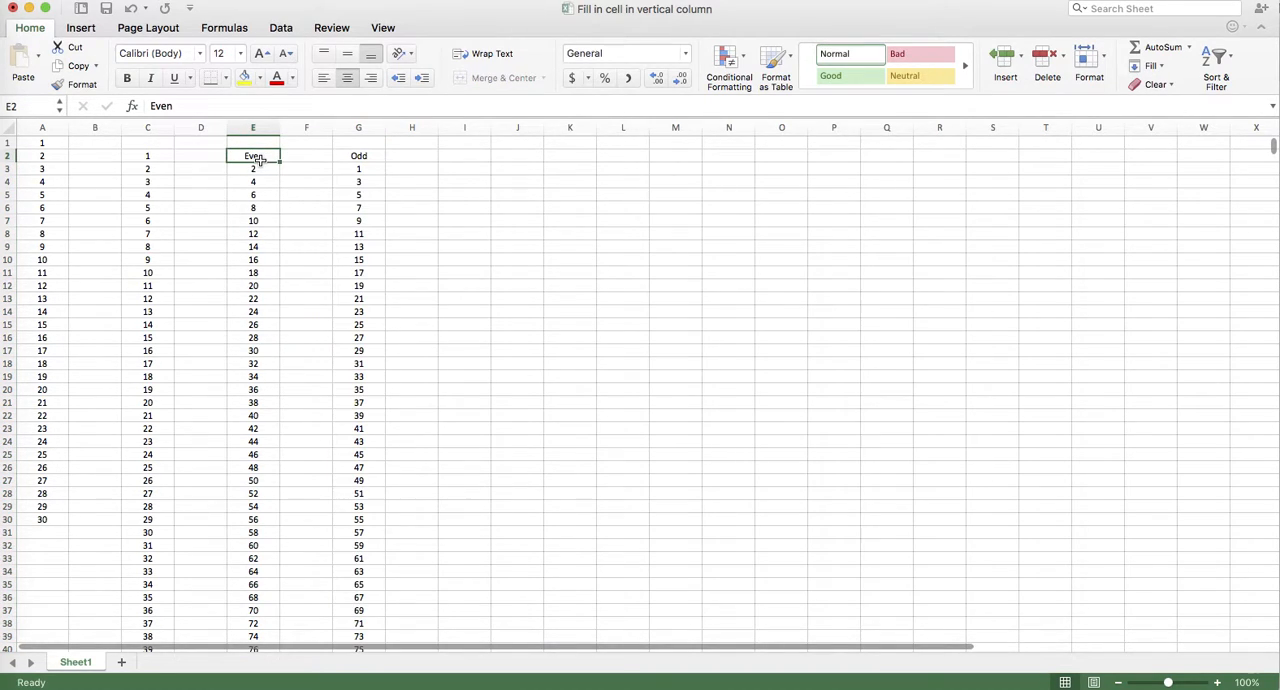
pyautogui.moveTo(470, 184)
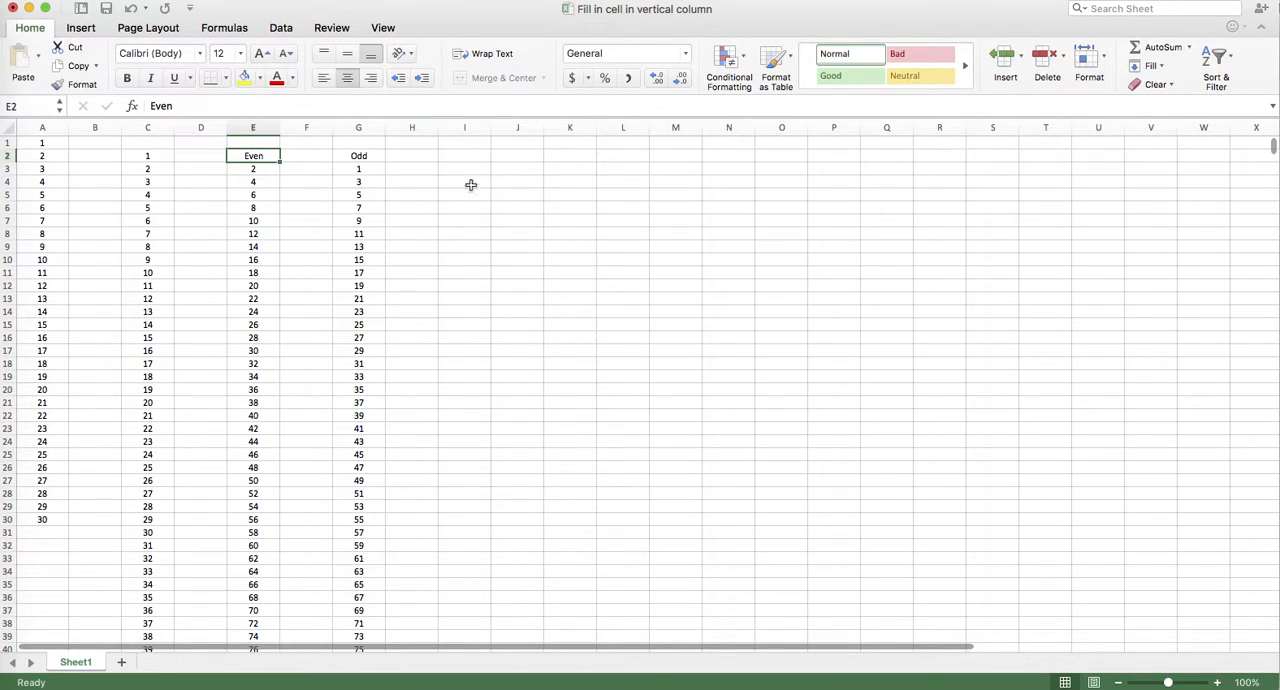
pyautogui.write('cmd D')
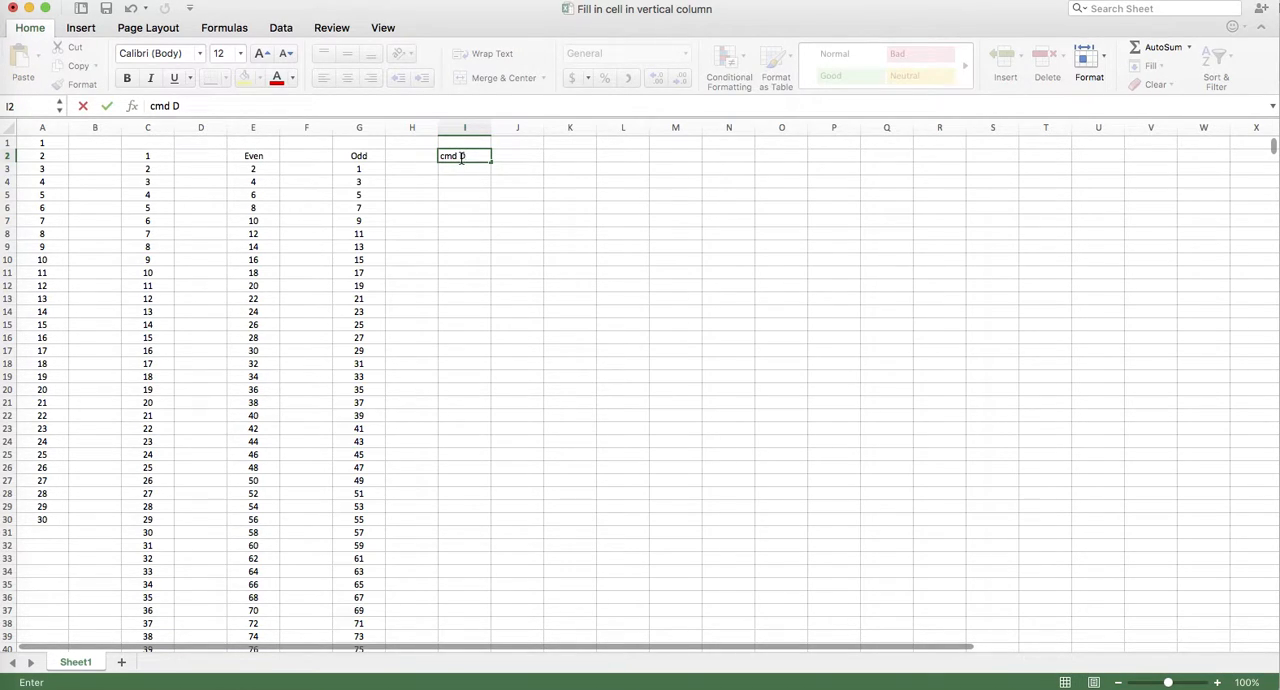
pyautogui.press('enter')
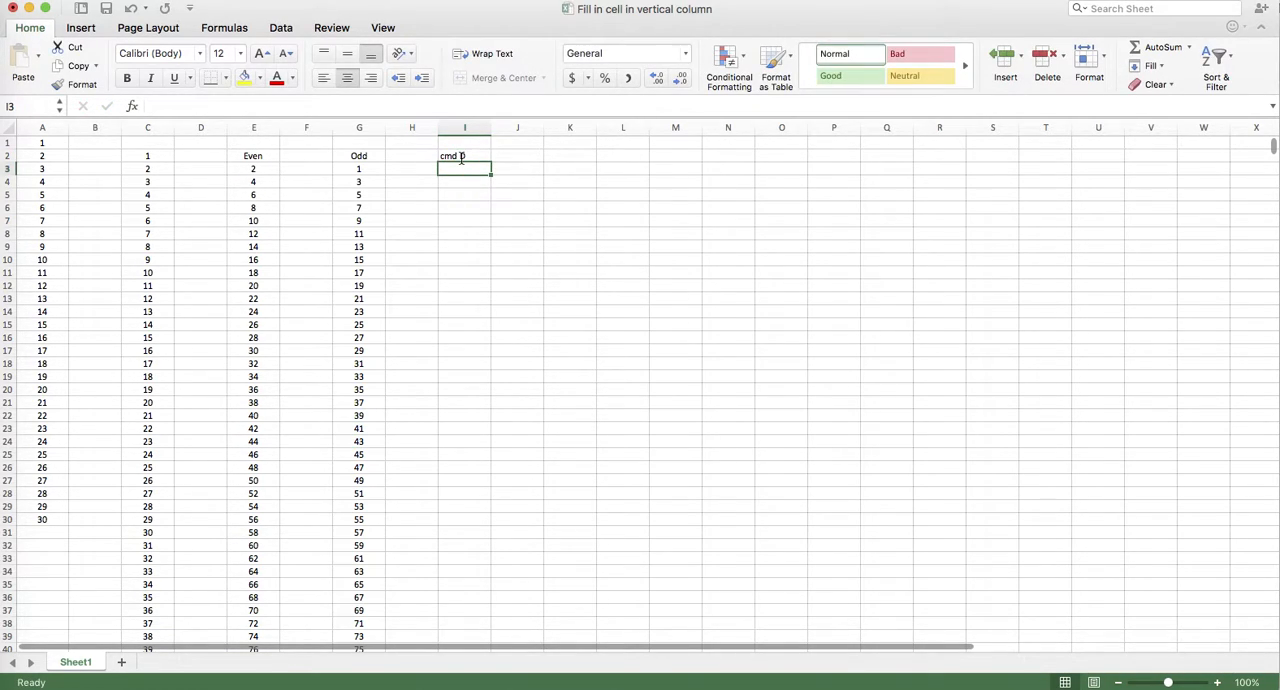
pyautogui.write('ctrl D')
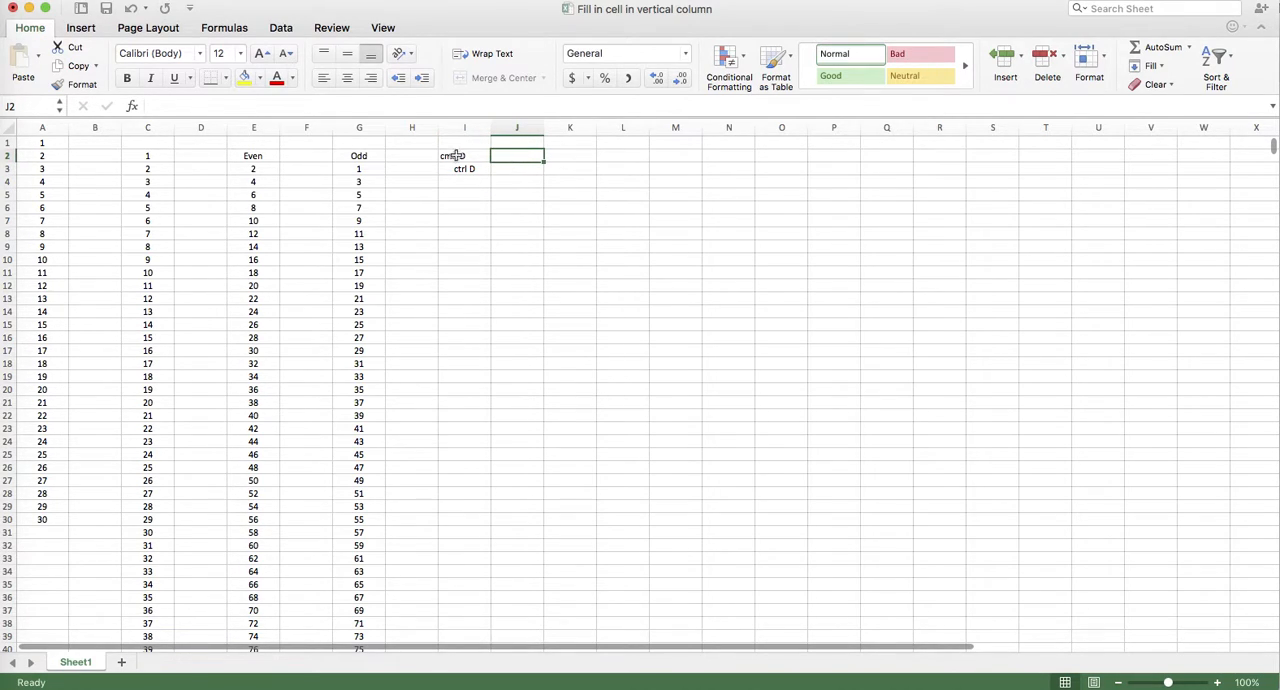
pyautogui.write('Ma')
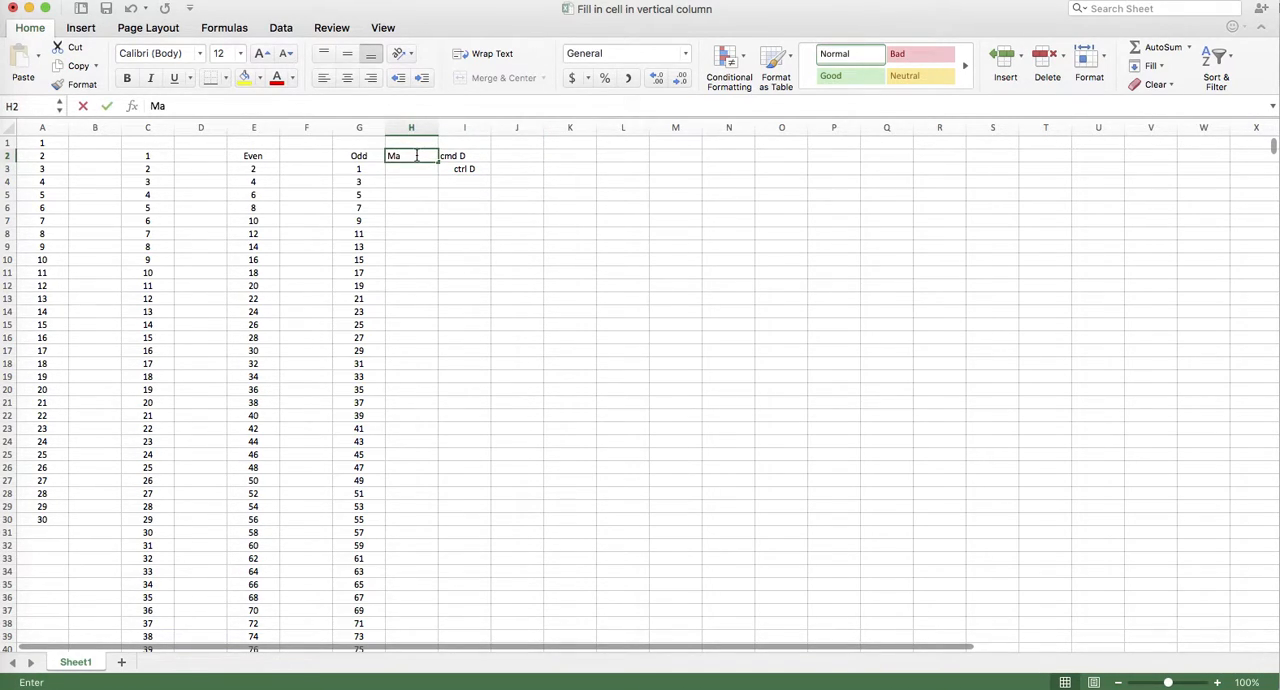
pyautogui.write('Win')
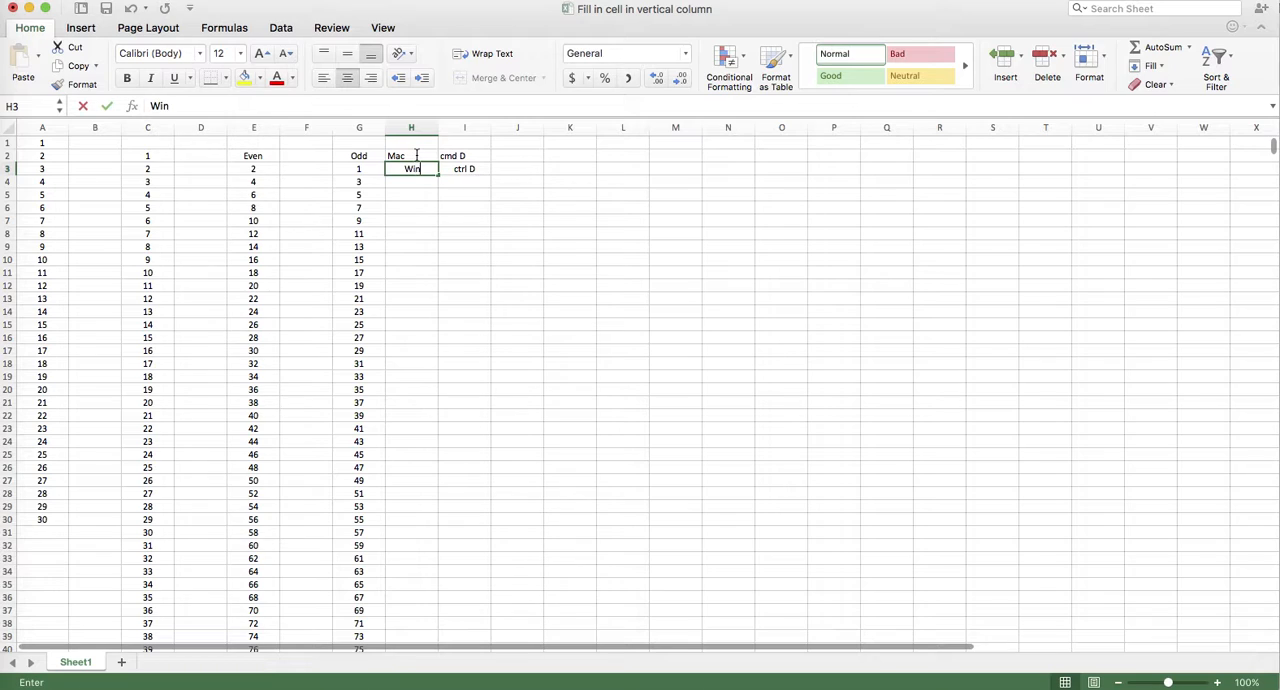